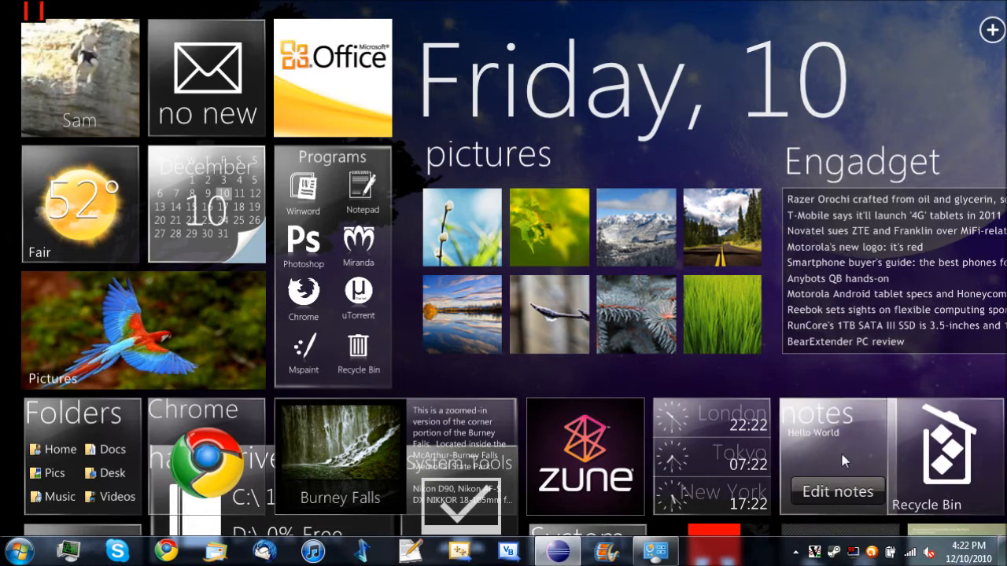
pyautogui.moveTo(150, 167)
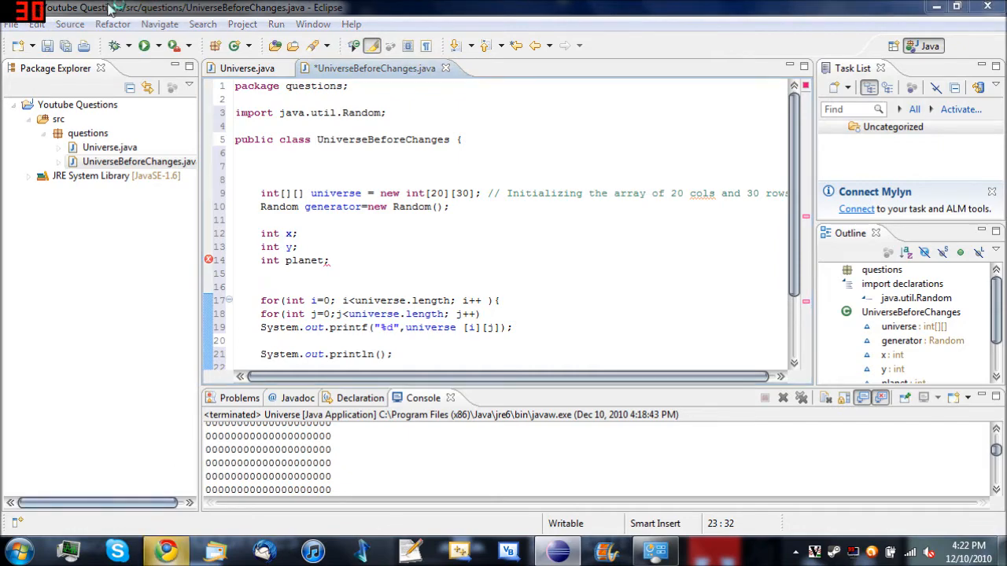
pyautogui.click(165, 551)
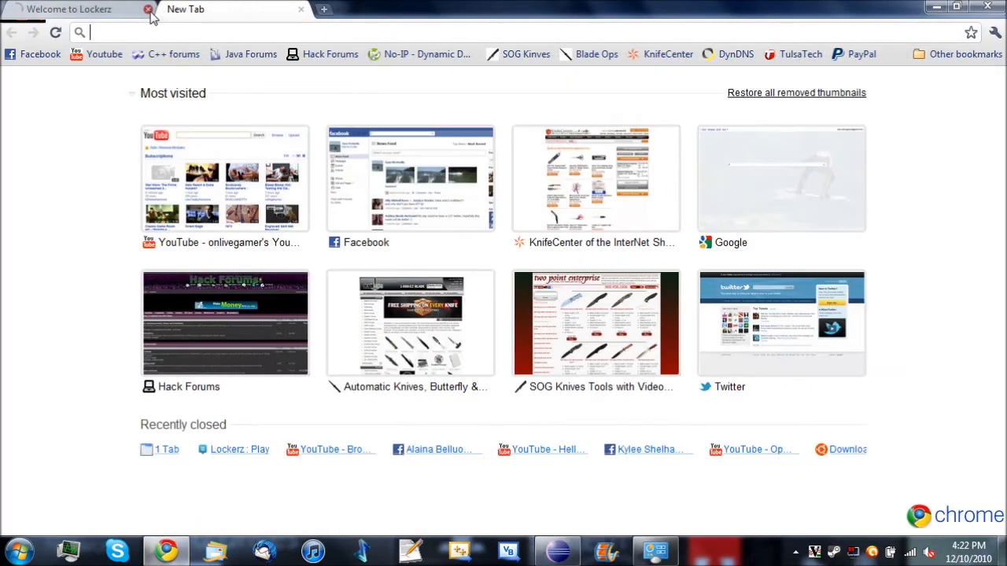
pyautogui.click(225, 179)
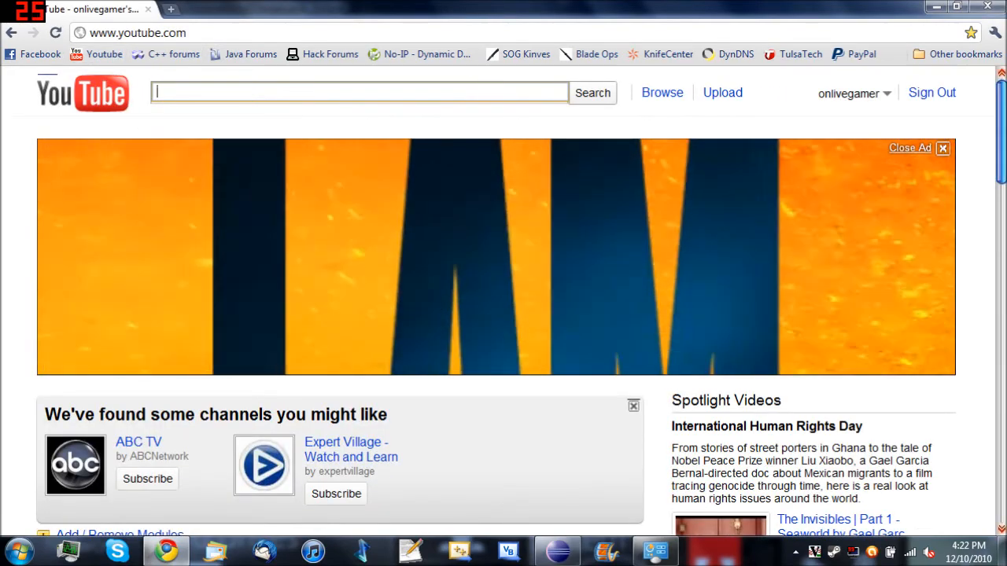
pyautogui.scroll(-3)
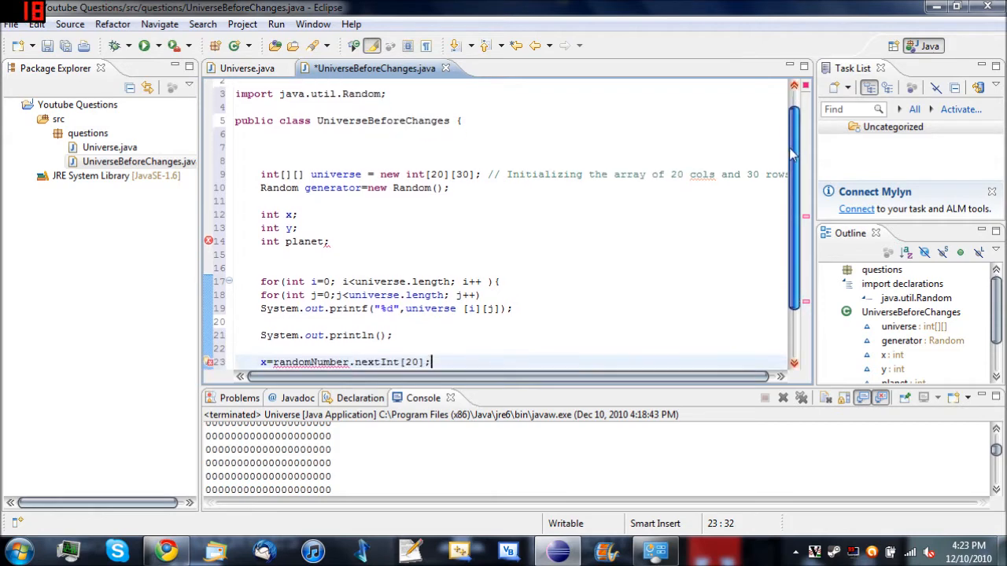
pyautogui.scroll(3)
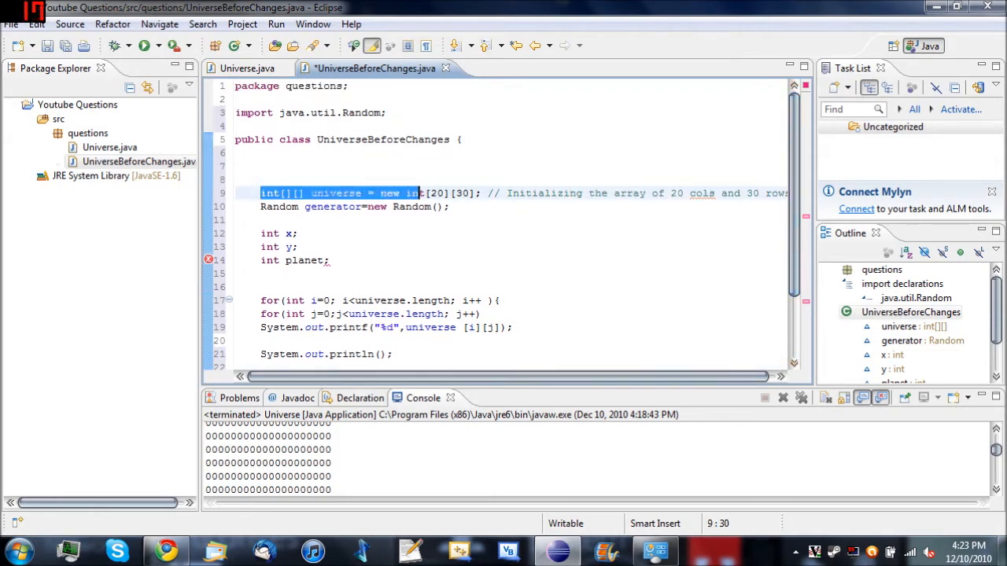
pyautogui.click(239, 274)
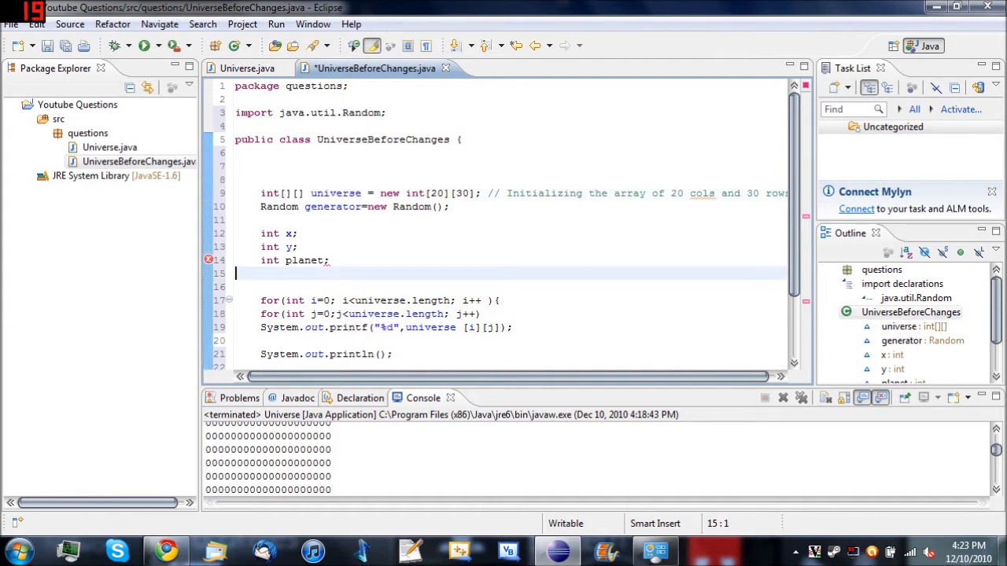
pyautogui.click(247, 69)
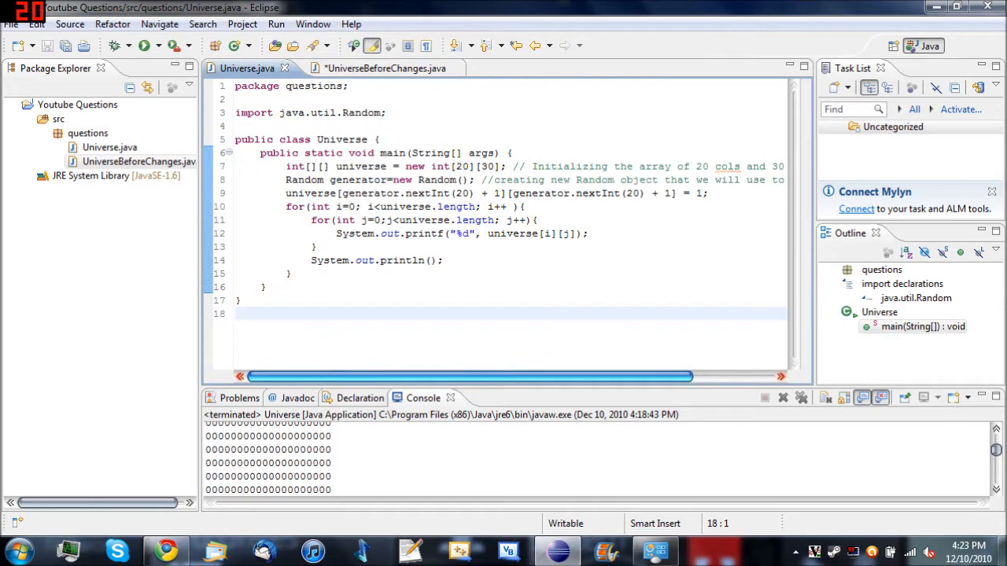
pyautogui.click(369, 69)
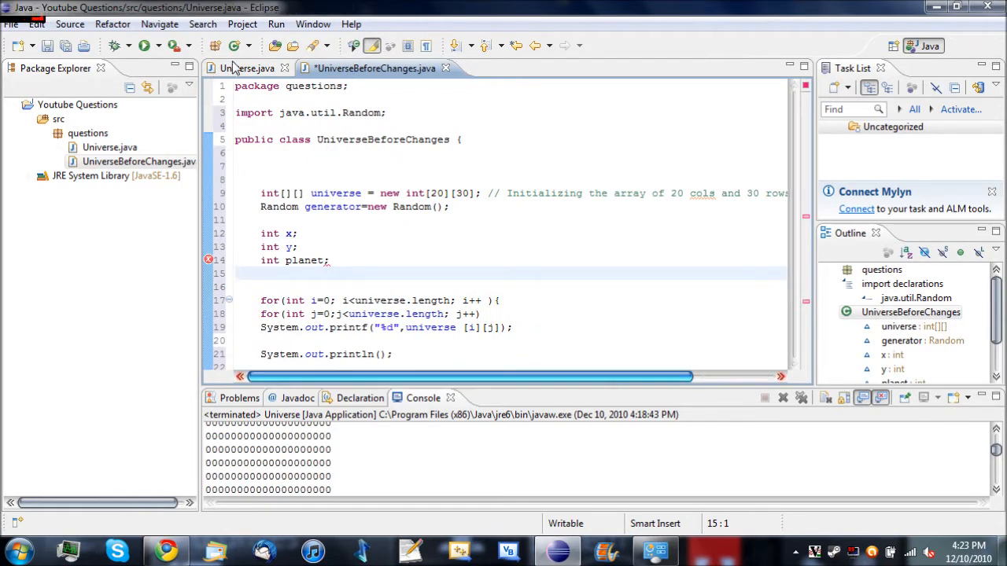
pyautogui.click(246, 68)
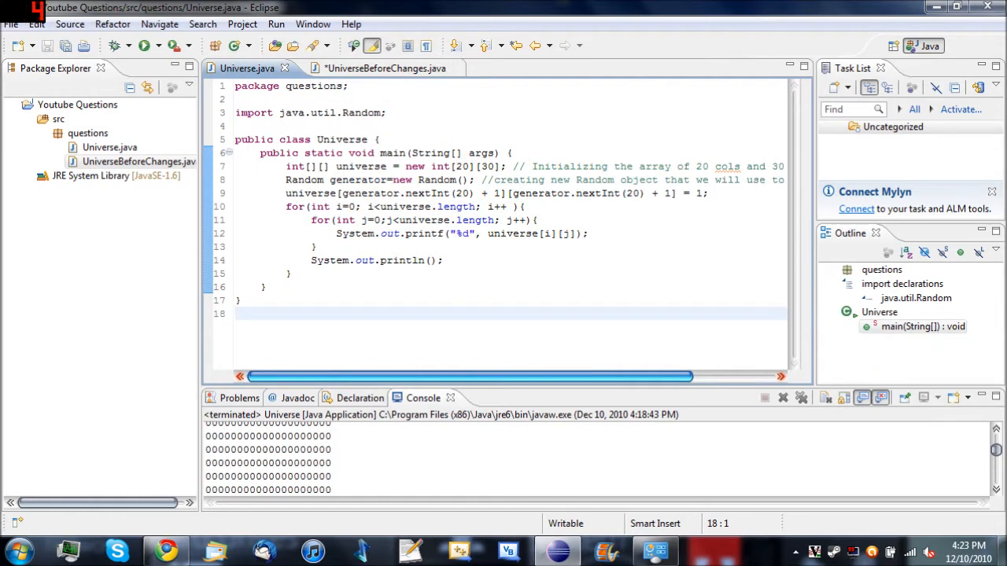
pyautogui.click(384, 69)
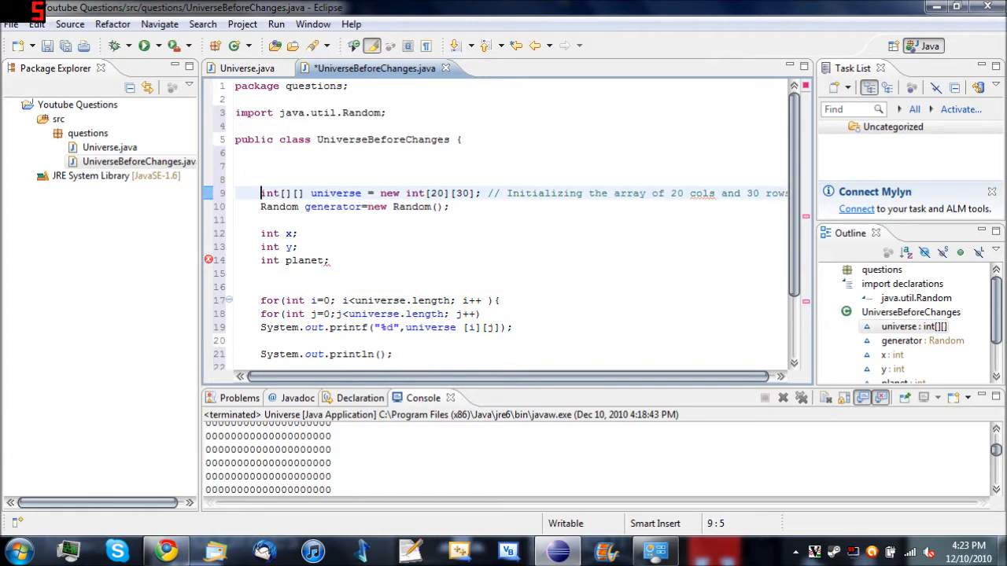
# Maximize the Console so the earlier run's full grid of zeros is visible.
pyautogui.scroll(-3)
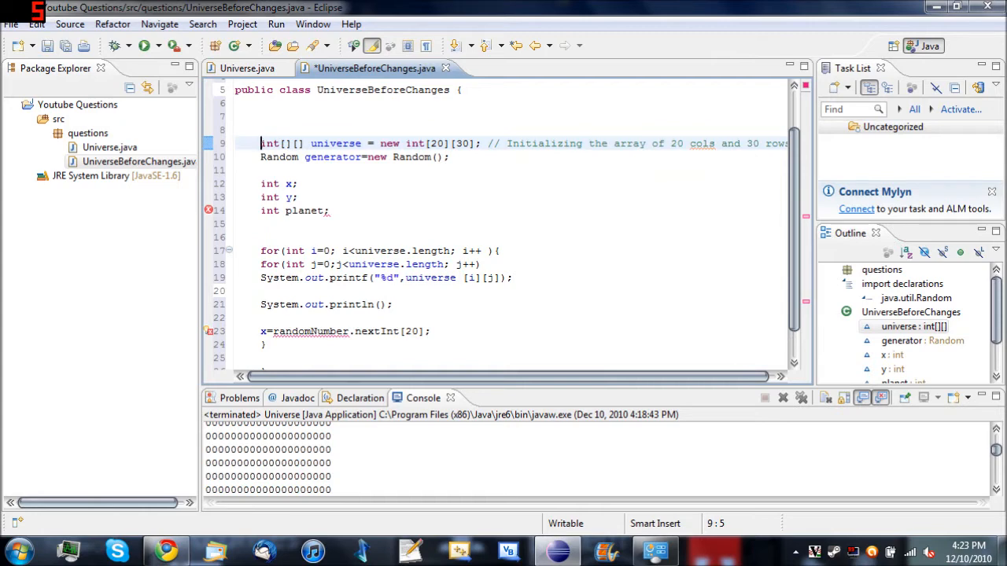
pyautogui.doubleClick(270, 182)
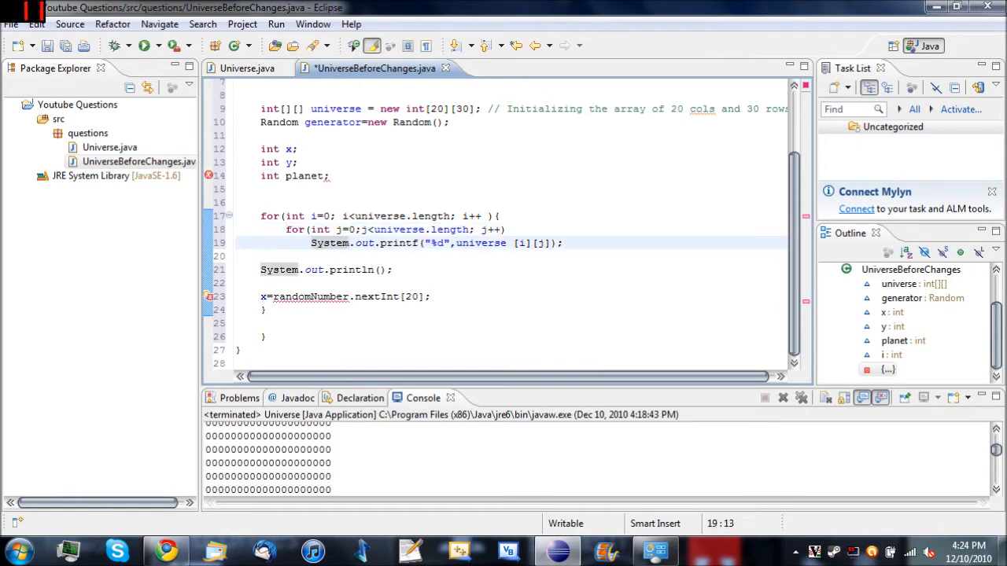
pyautogui.click(286, 269)
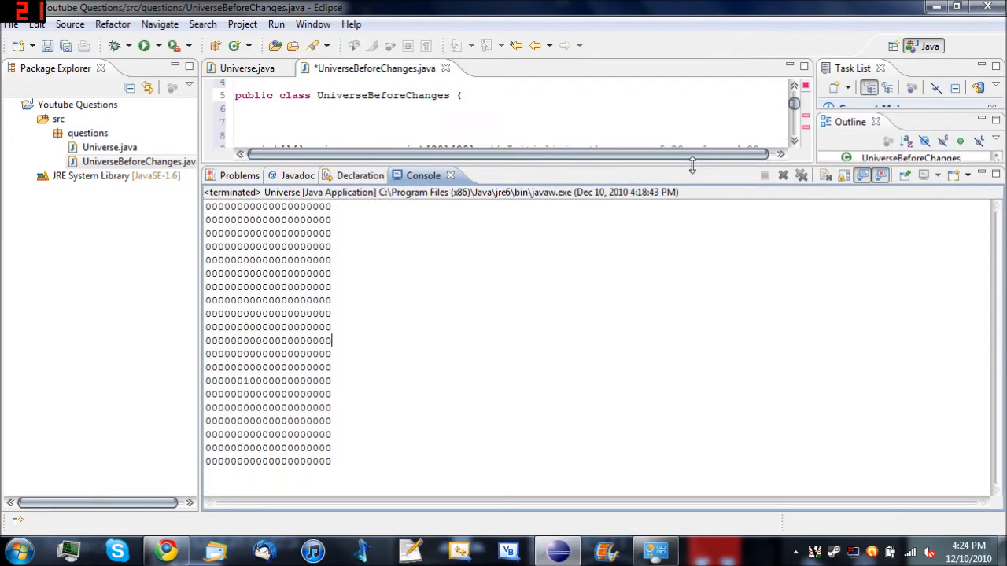
# Highlight rows of zeros in the output and restore the Console to its small size.
pyautogui.moveTo(692, 165); pyautogui.dragTo(692, 145)
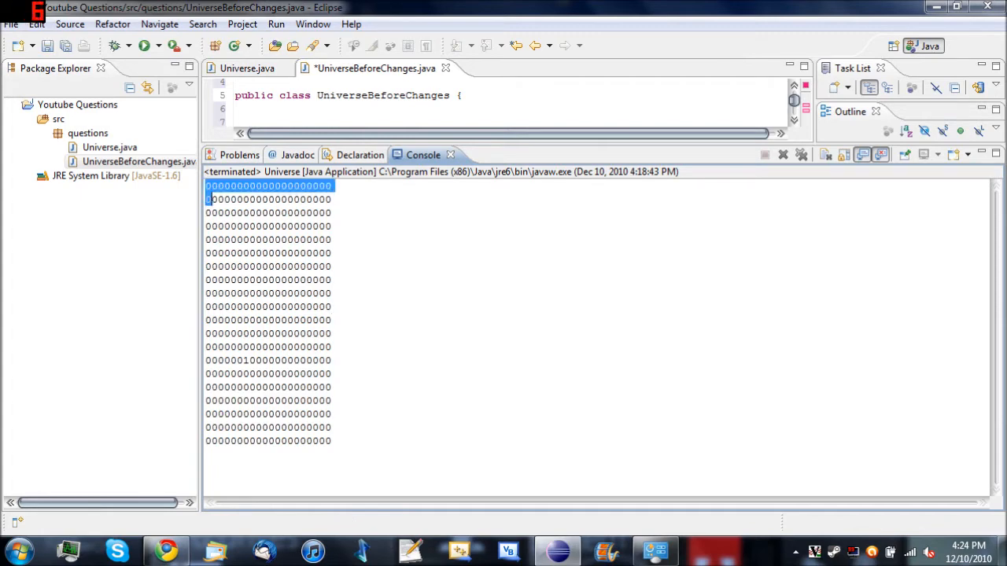
pyautogui.moveTo(208, 191); pyautogui.dragTo(208, 239)
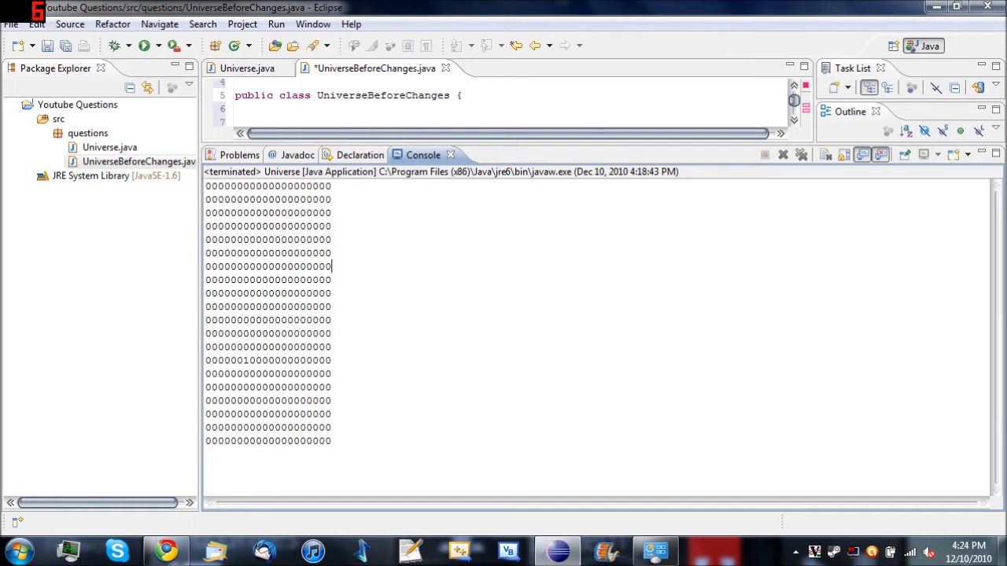
pyautogui.moveTo(519, 312)
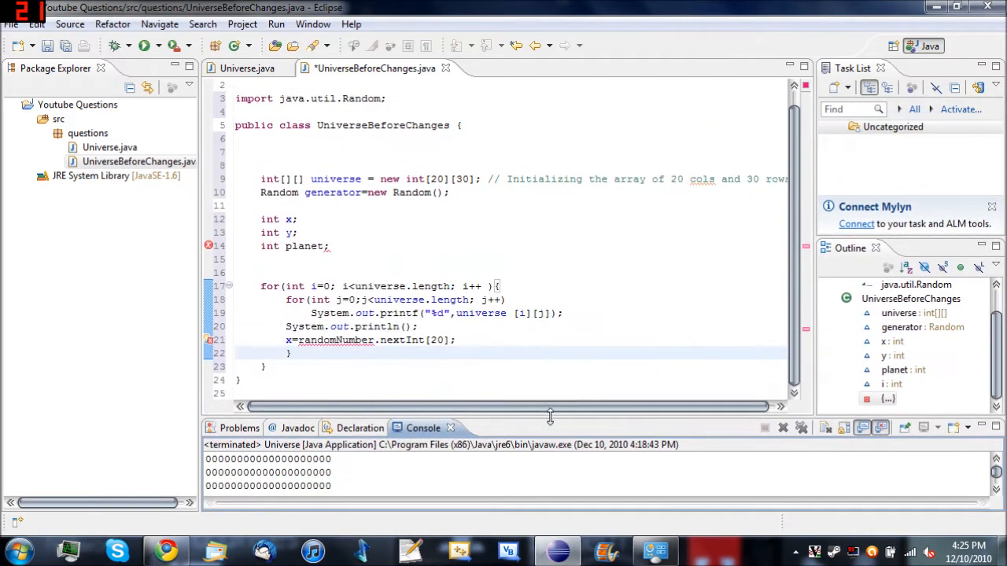
# Delete the int x, y and planet declarations along with the surrounding blank lines.
pyautogui.click(497, 286)
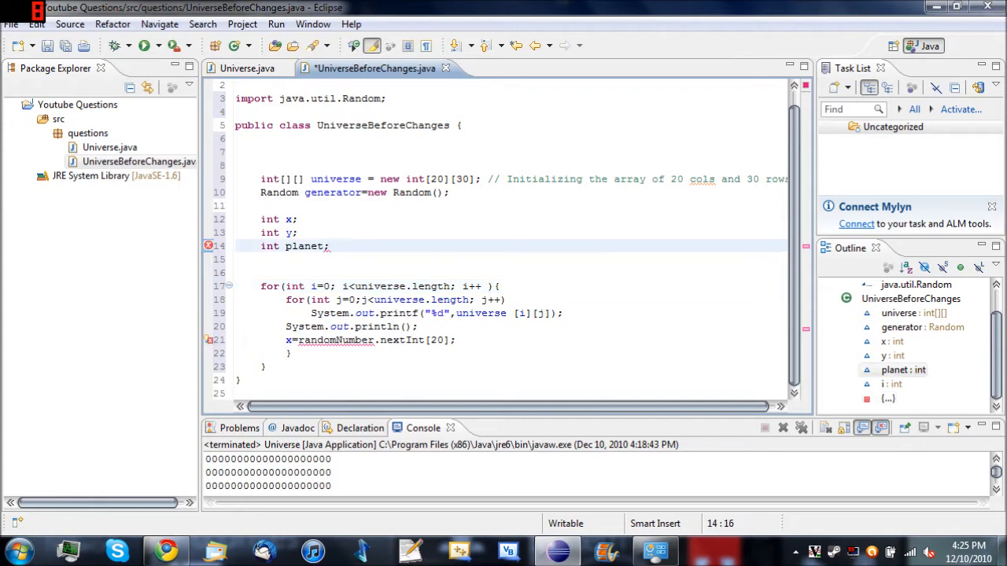
pyautogui.moveTo(261, 219); pyautogui.dragTo(236, 258)
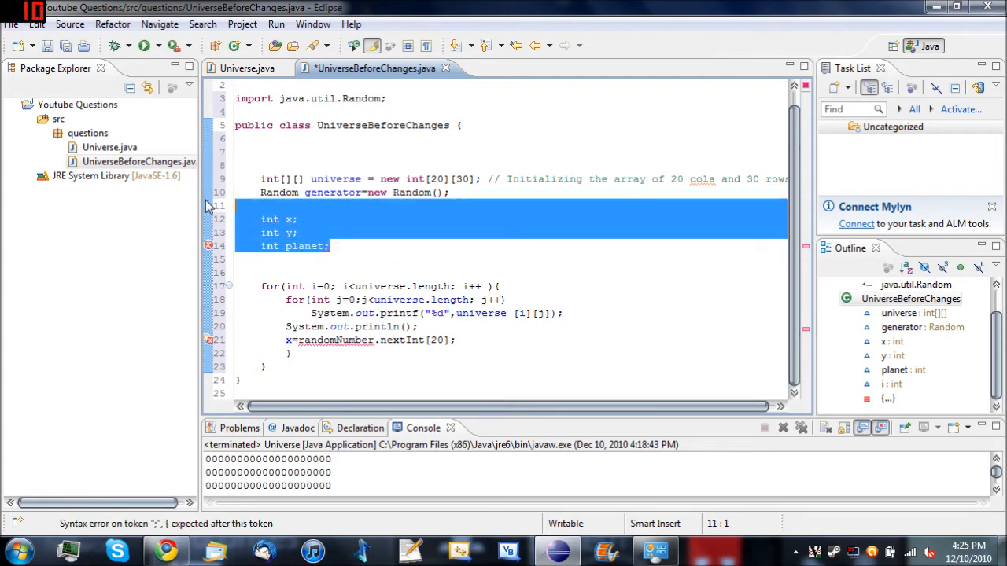
pyautogui.press('Delete')
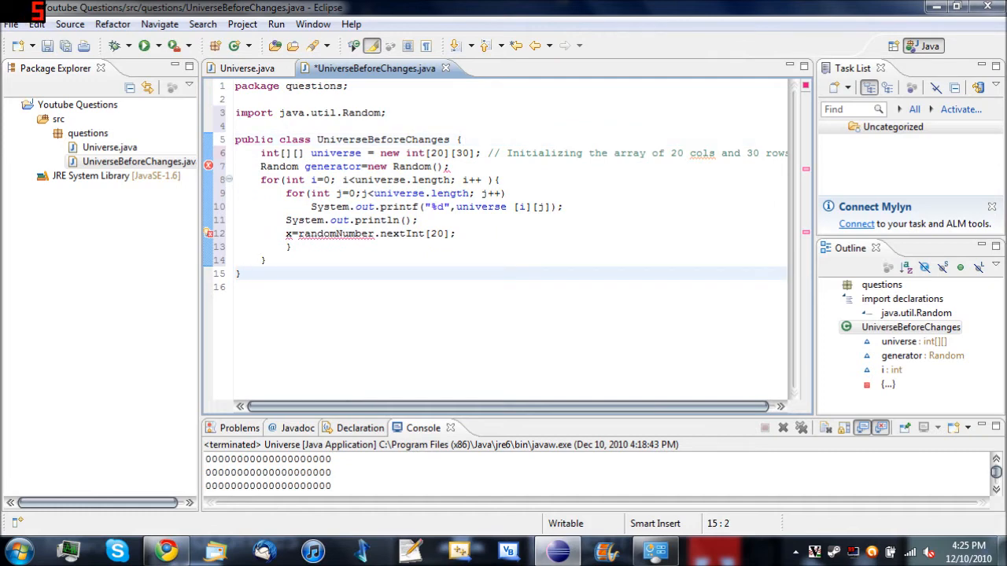
# Delete the random x = generator.nextInt assignment line, save and rerun the program.
pyautogui.click(362, 233)
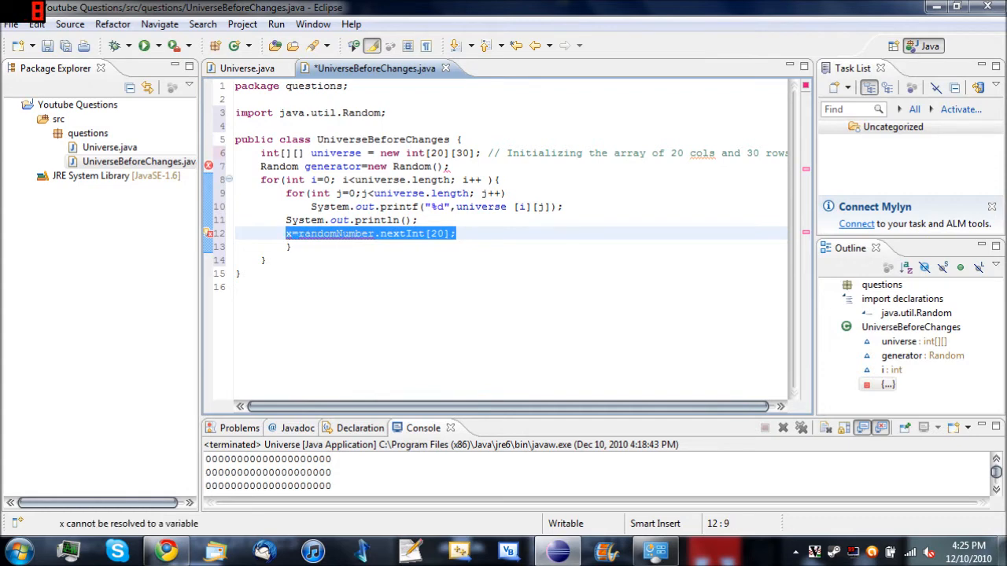
pyautogui.click(315, 245)
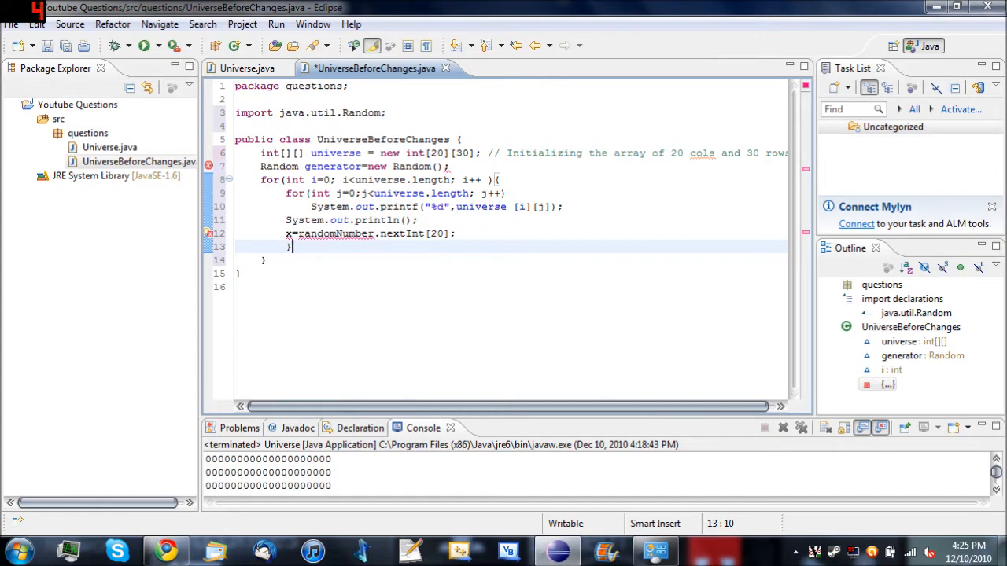
pyautogui.press('BackSpace')
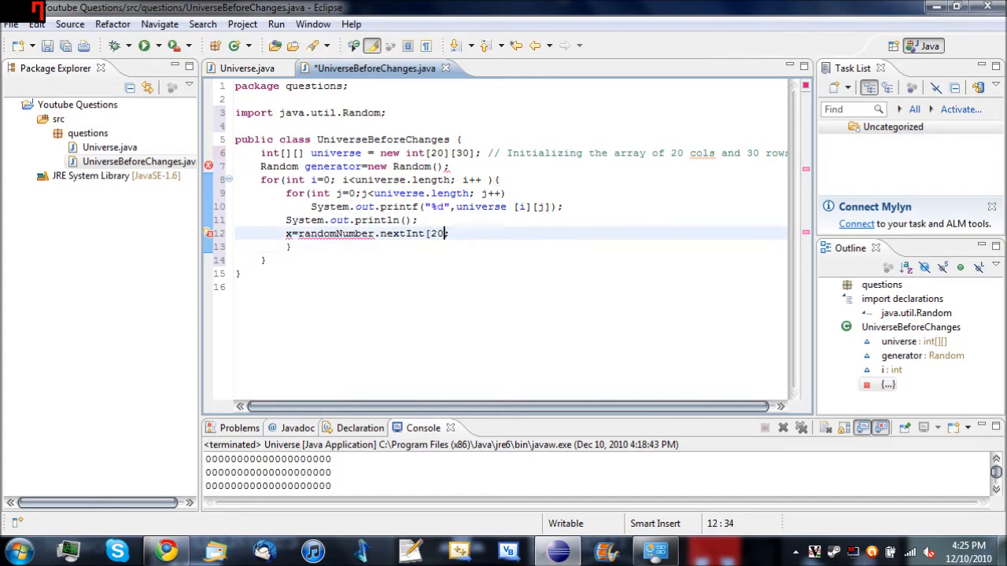
pyautogui.write(']')
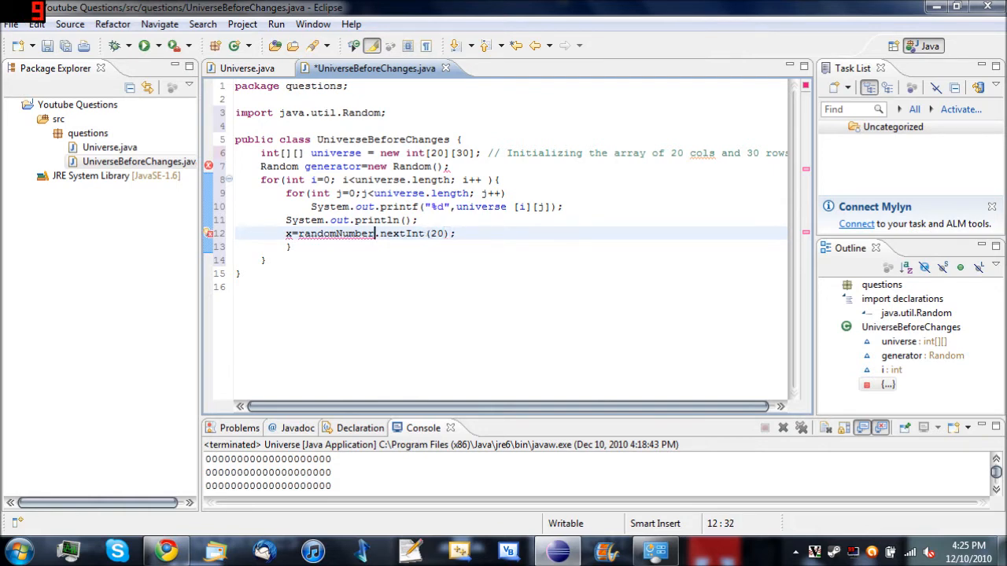
pyautogui.write('generat')
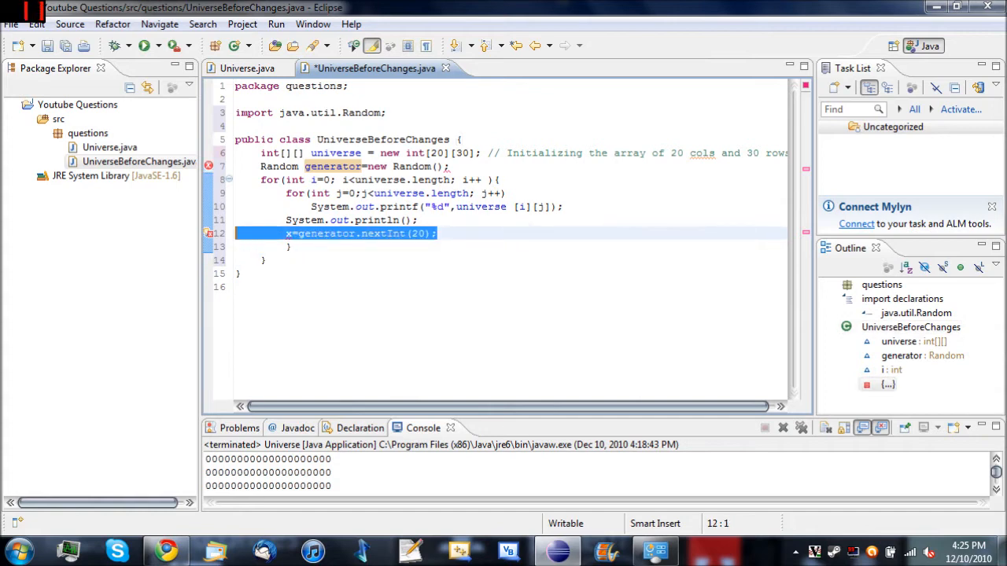
pyautogui.press('Delete')
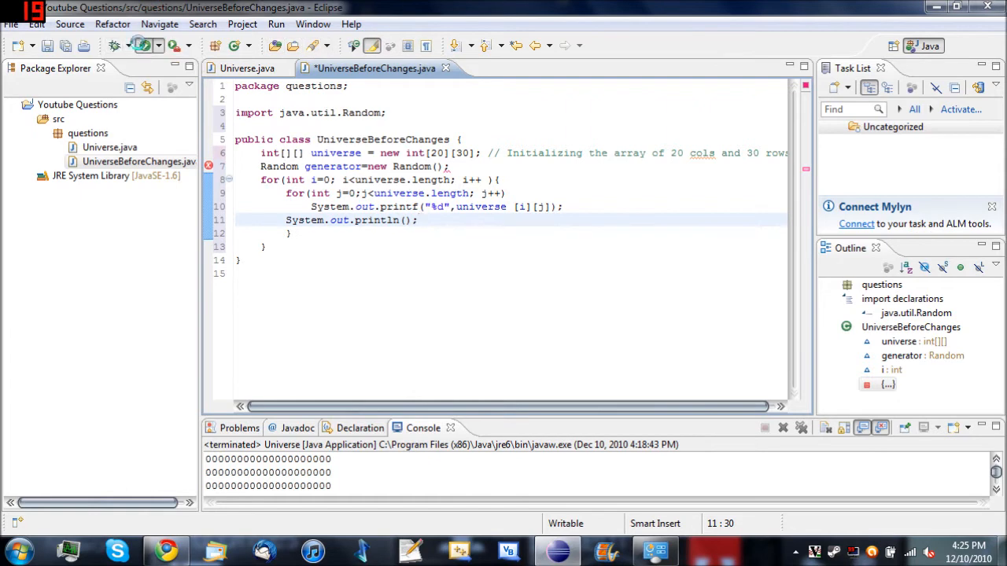
pyautogui.click(145, 44)
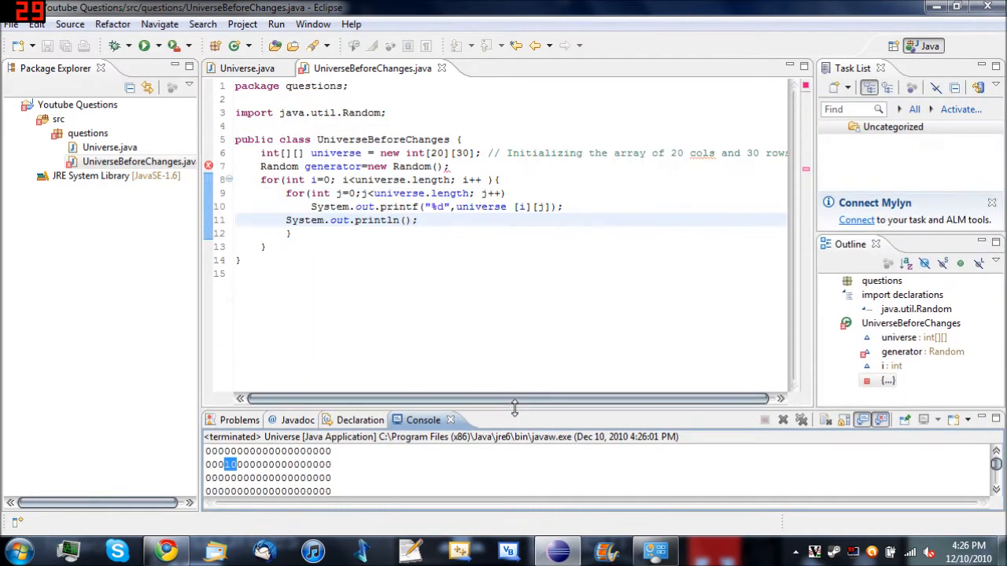
# Close the Universe class tab and respace the generator line.
pyautogui.click(246, 69)
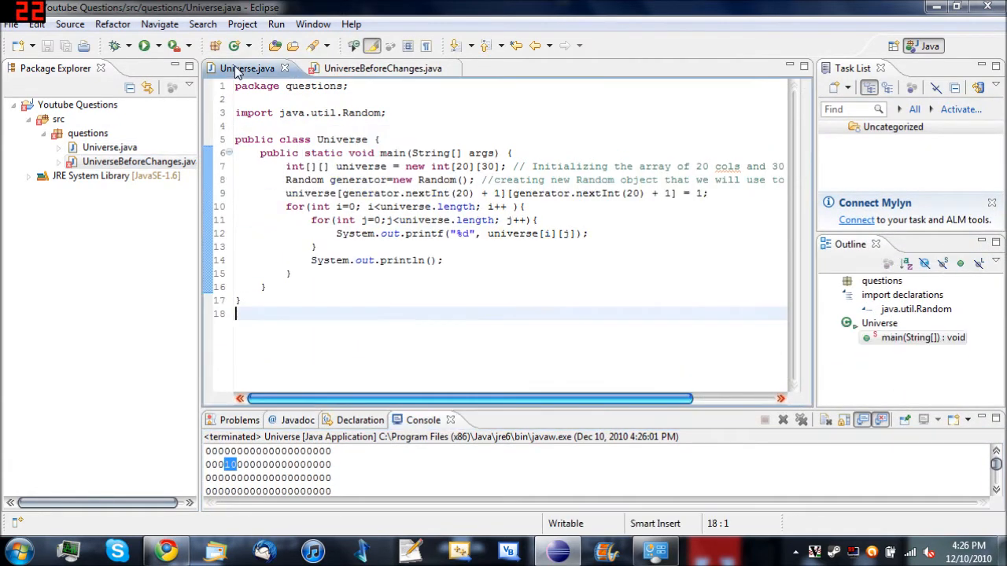
pyautogui.click(383, 69)
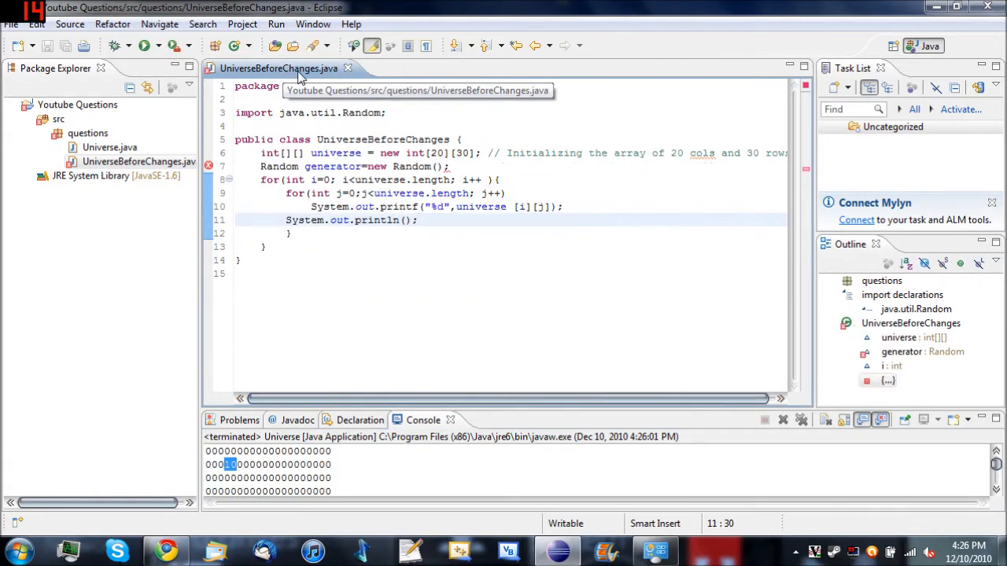
pyautogui.click(144, 44)
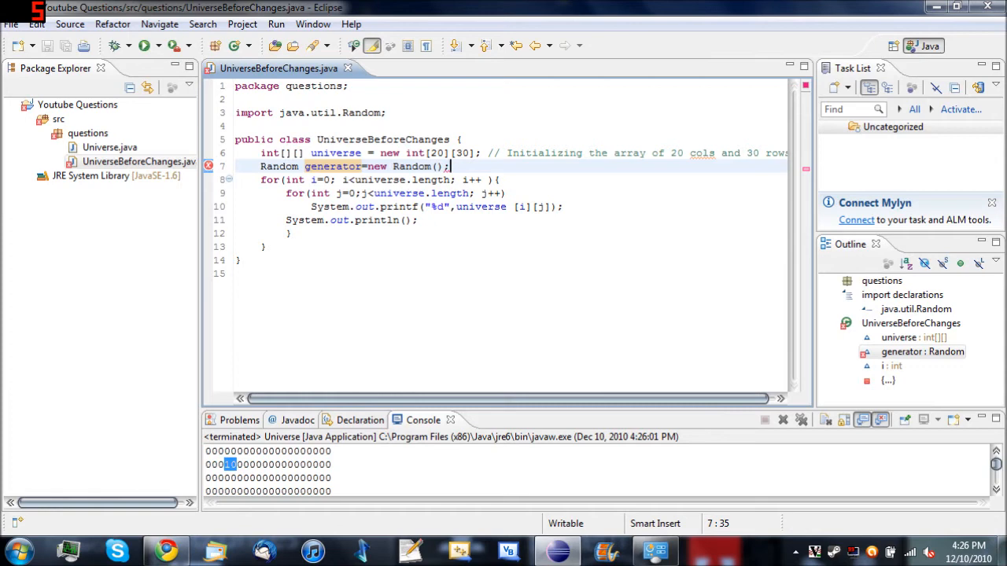
pyautogui.click(363, 167)
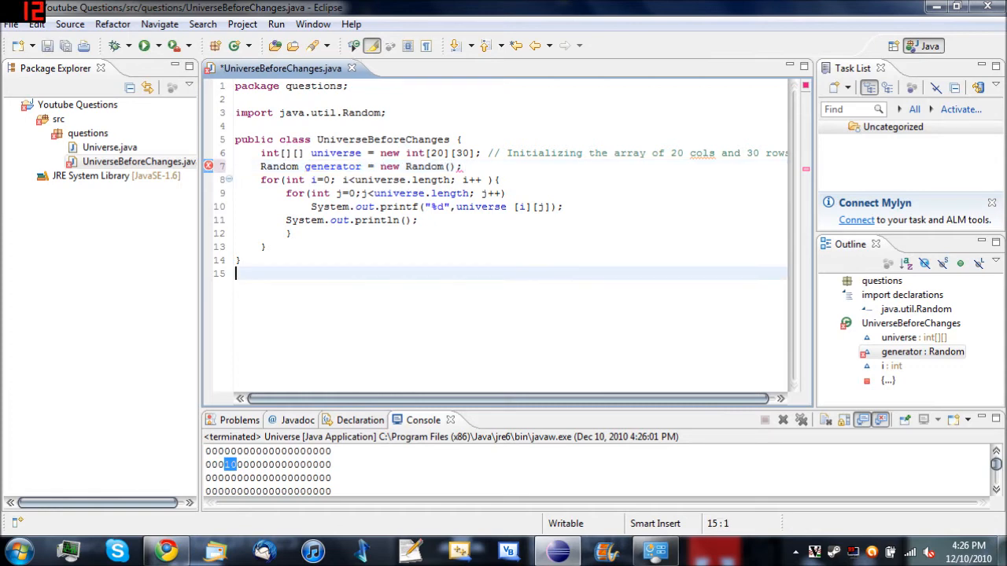
pyautogui.moveTo(209, 166)
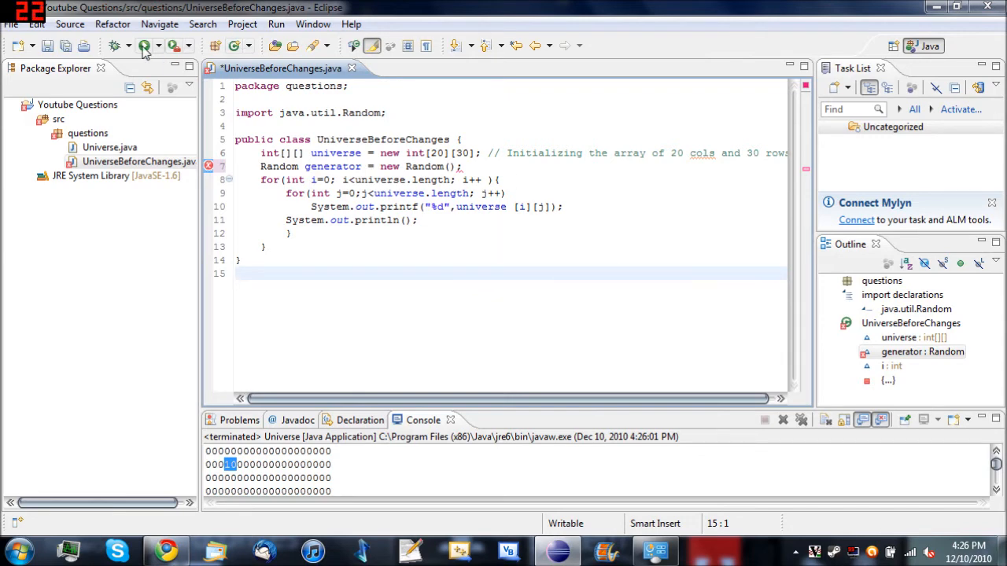
# Run despite the Errors in Workspace warning and enlarge the Console to see the zero grid.
pyautogui.click(145, 45)
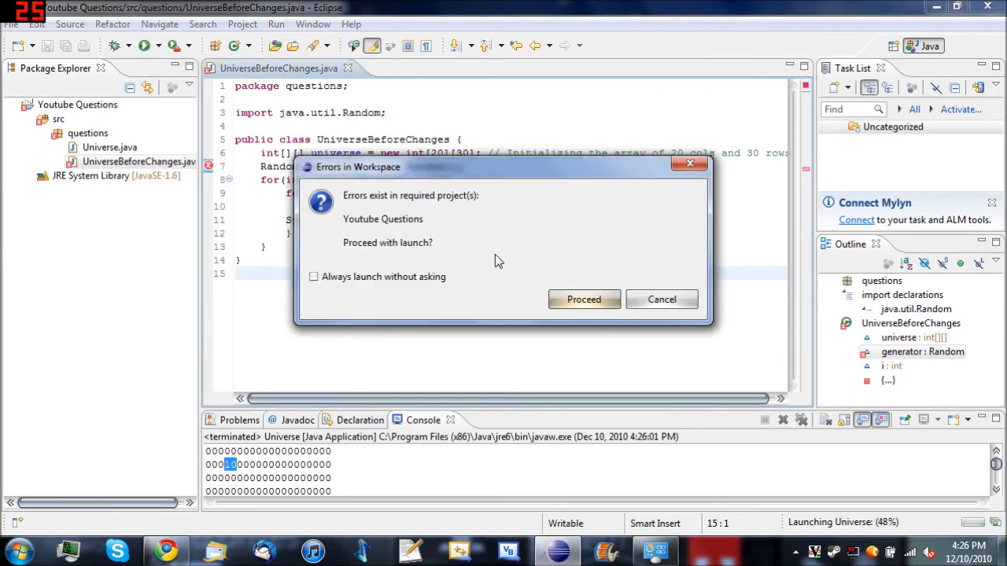
pyautogui.click(583, 299)
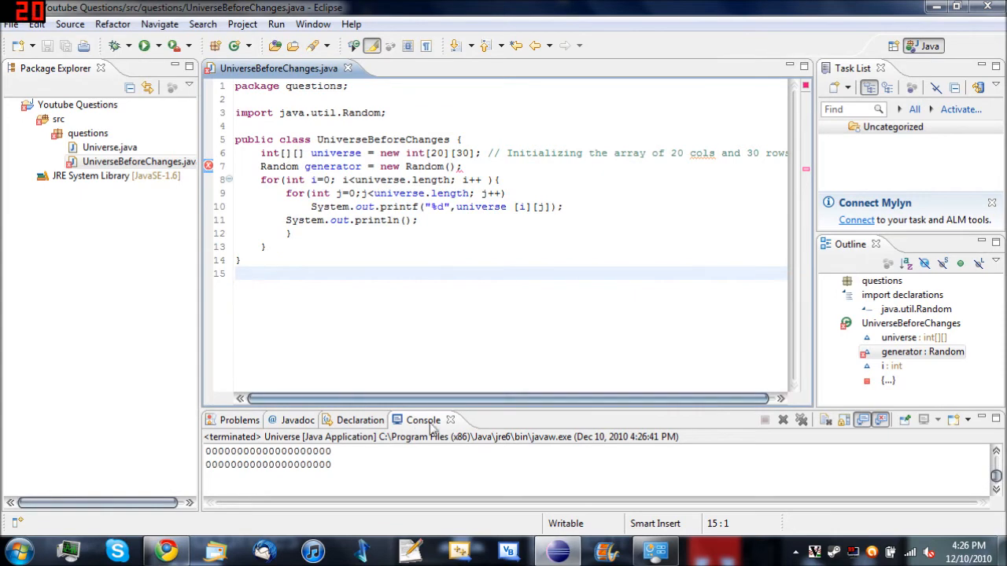
pyautogui.moveTo(479, 411)
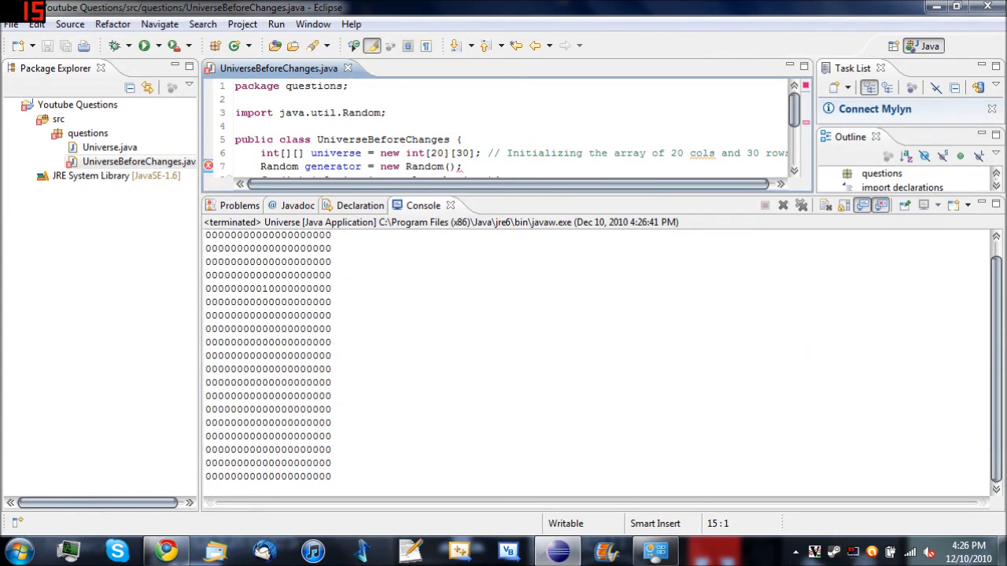
pyautogui.moveTo(479, 201); pyautogui.dragTo(479, 236)
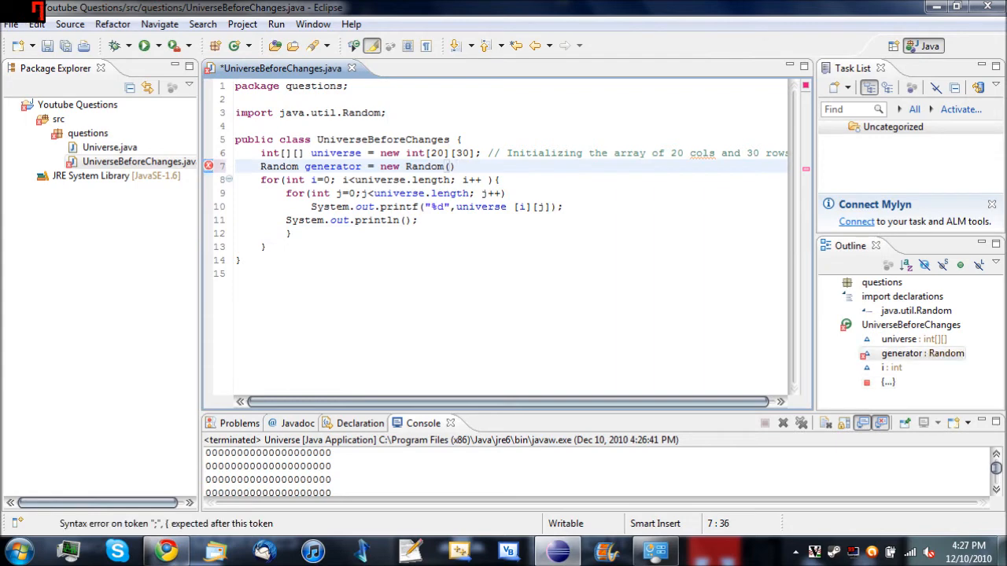
# Wrap the class body in public static void main(String[] args) with its closing brace.
pyautogui.press('Backspace')
pyautogui.write(';')
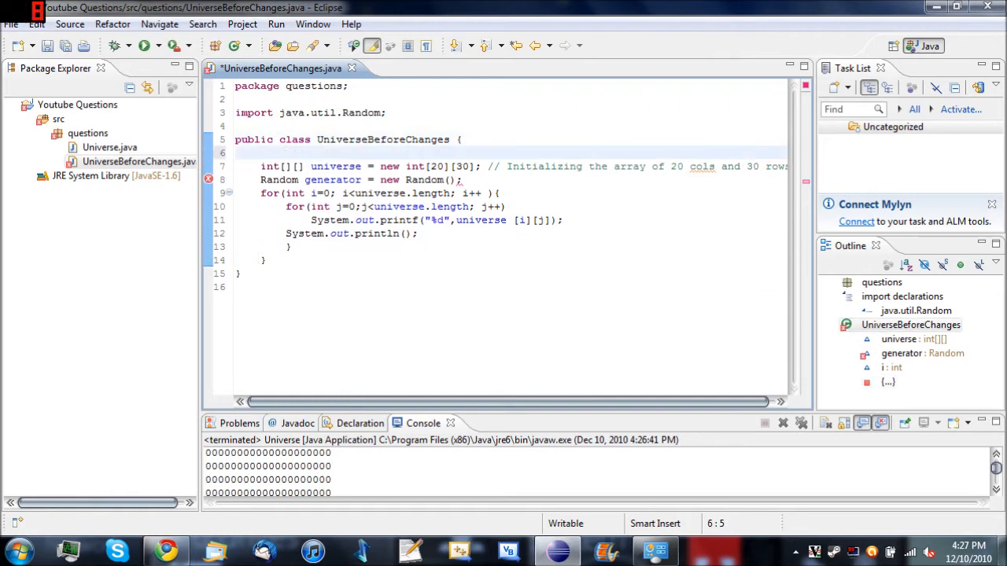
pyautogui.write('public static')
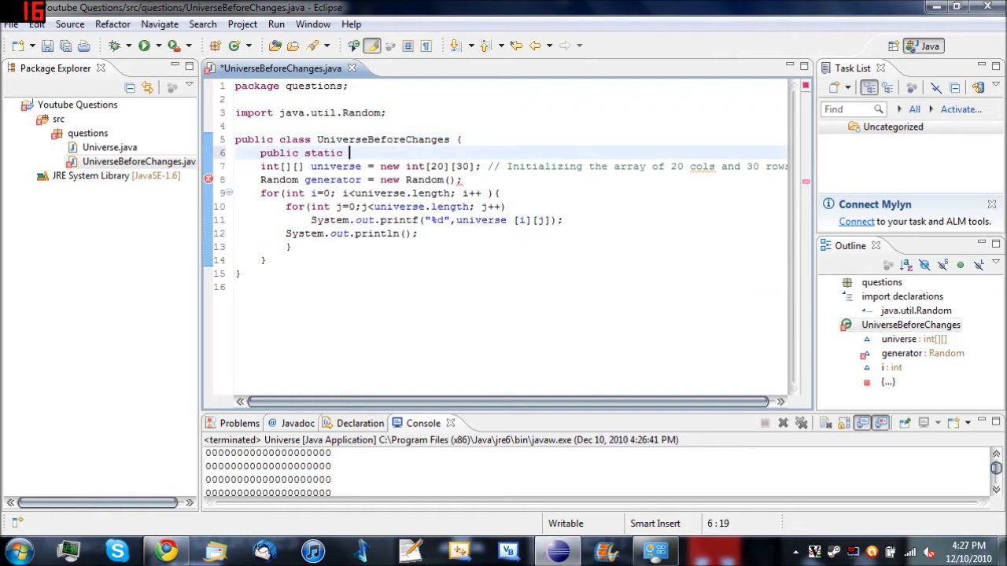
pyautogui.write('void main ()')
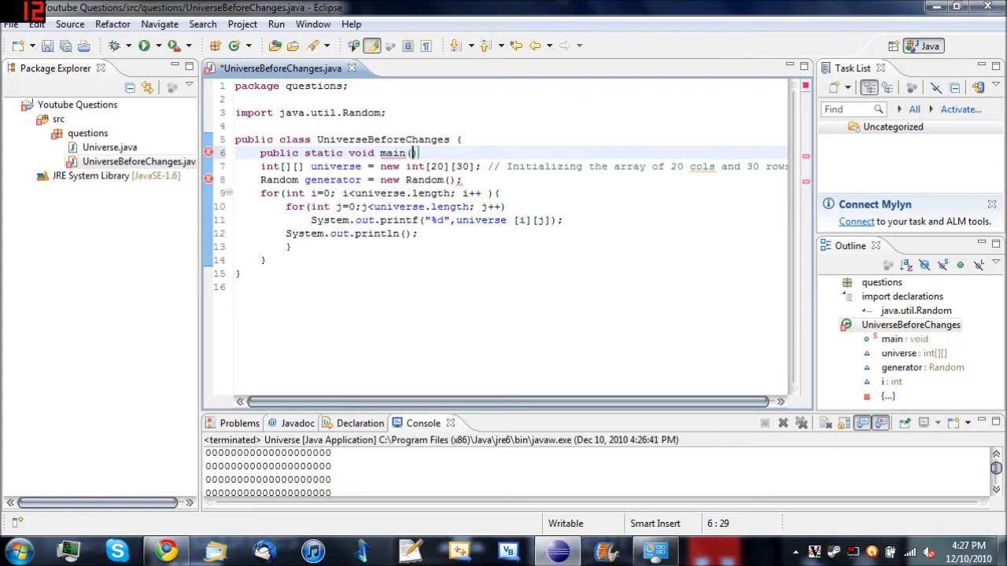
pyautogui.write('String[]')
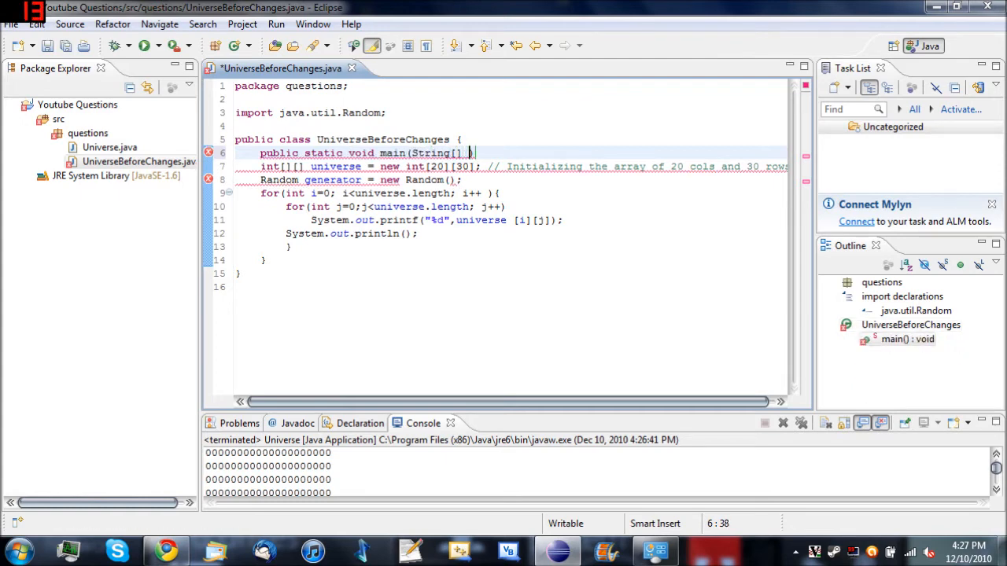
pyautogui.write('args')
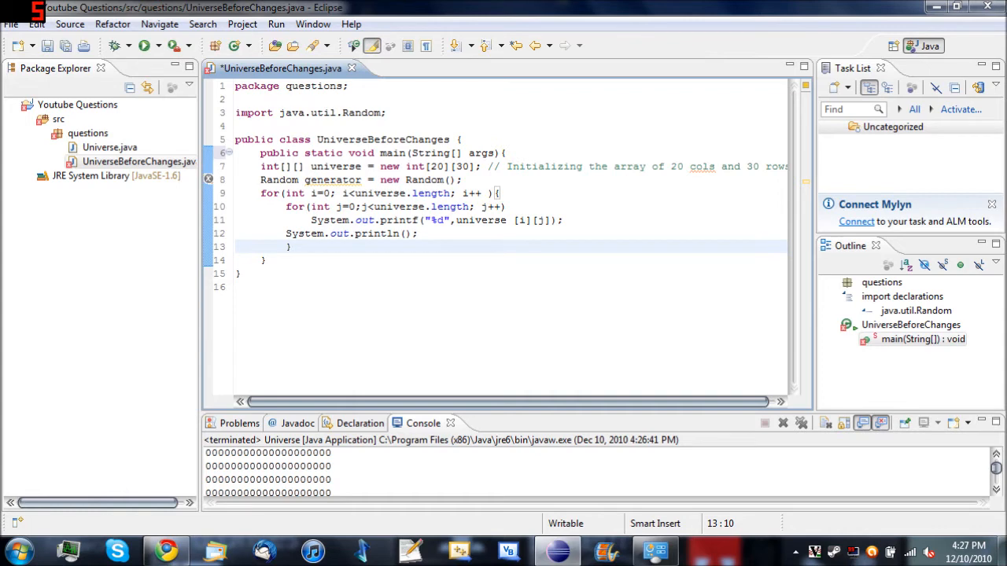
pyautogui.click(267, 259)
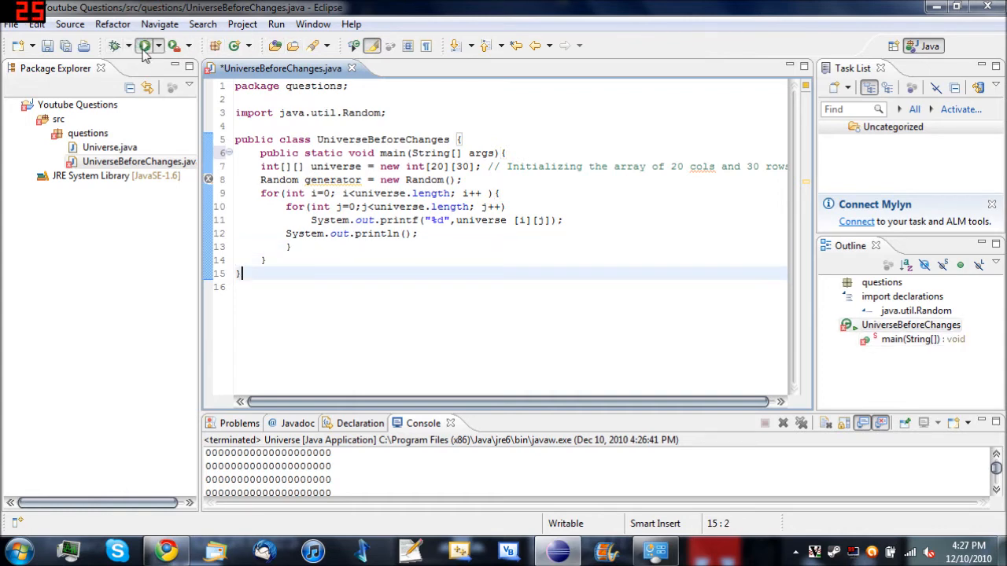
# Run the class with its new main method, then add a blank line before the printing loops.
pyautogui.click(145, 44)
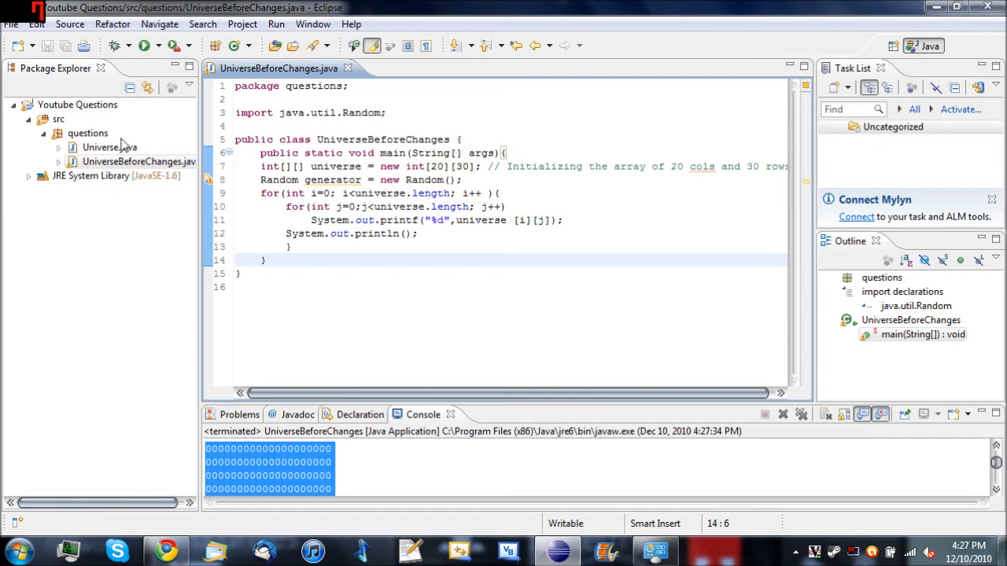
pyautogui.click(138, 160)
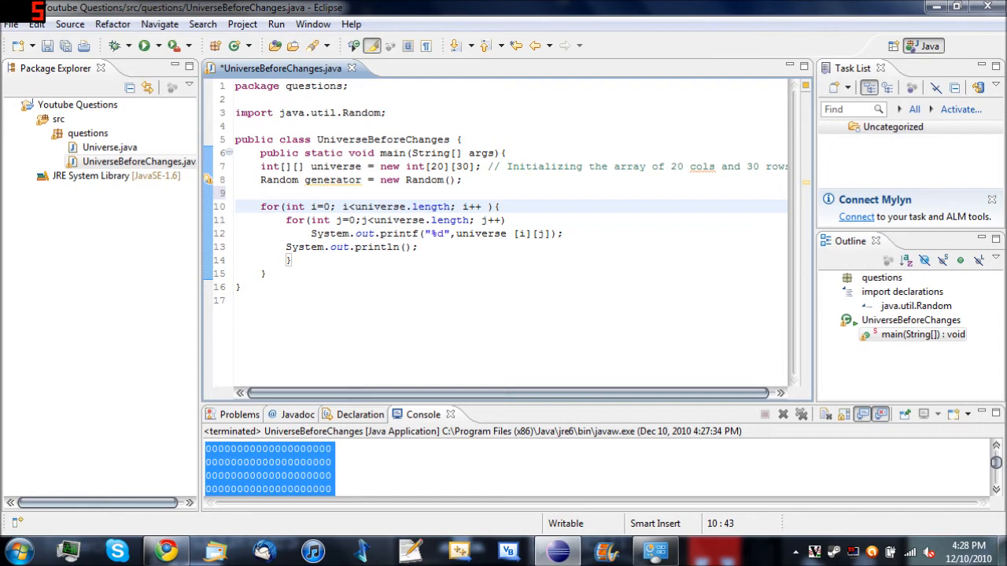
# Start the assignment line universe[][] on the blank line above the loops.
pyautogui.click(500, 206)
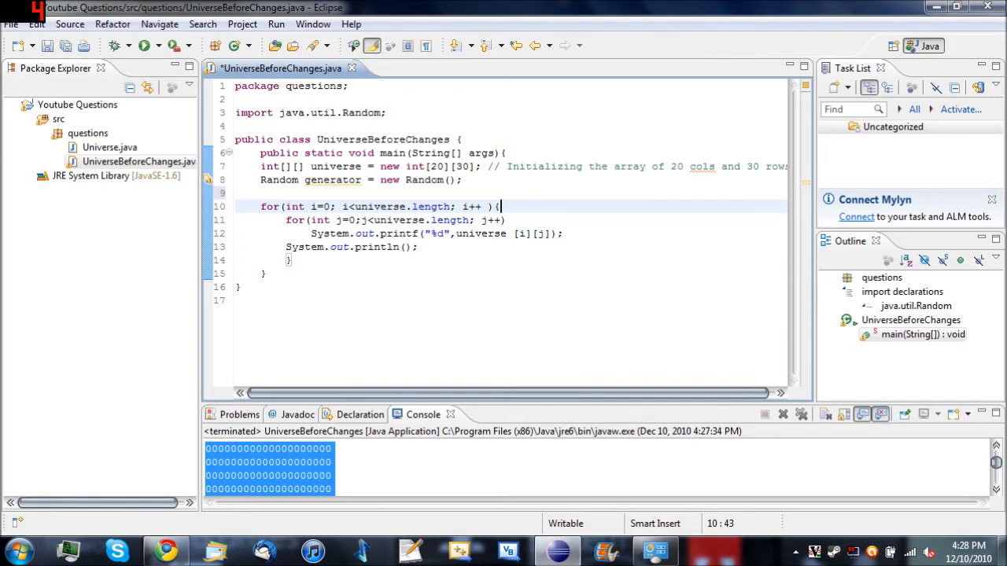
pyautogui.click(261, 192)
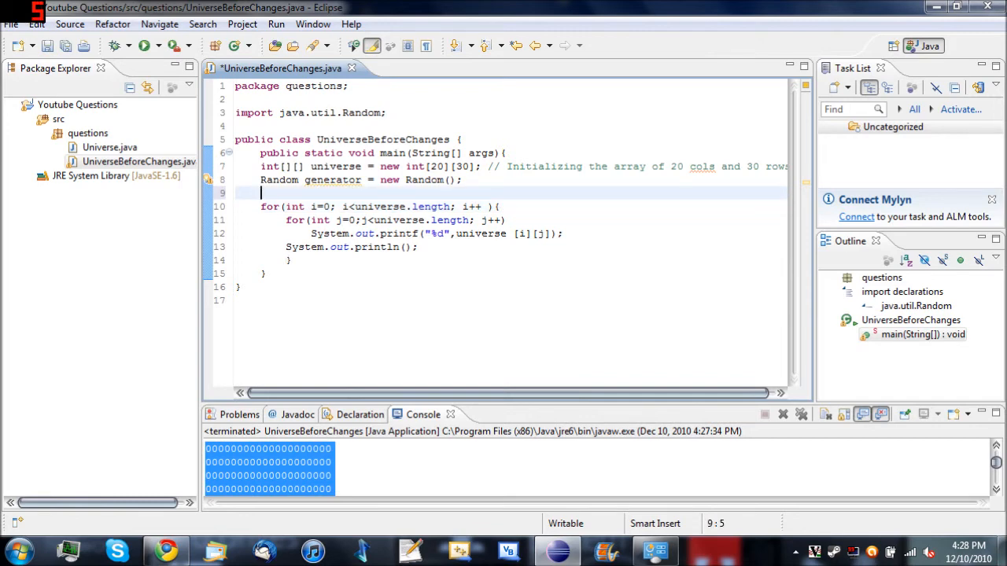
pyautogui.write('univ')
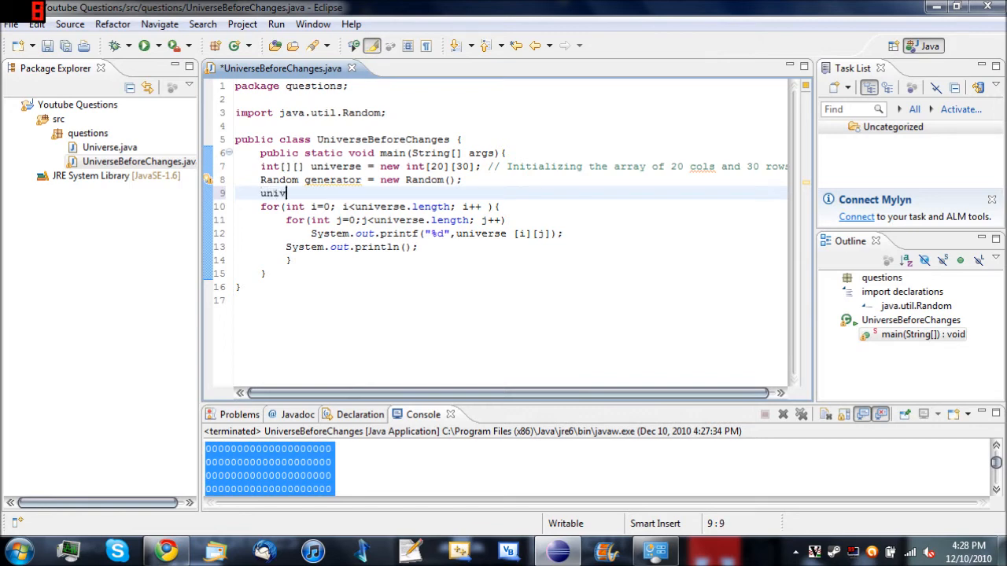
pyautogui.write('erse')
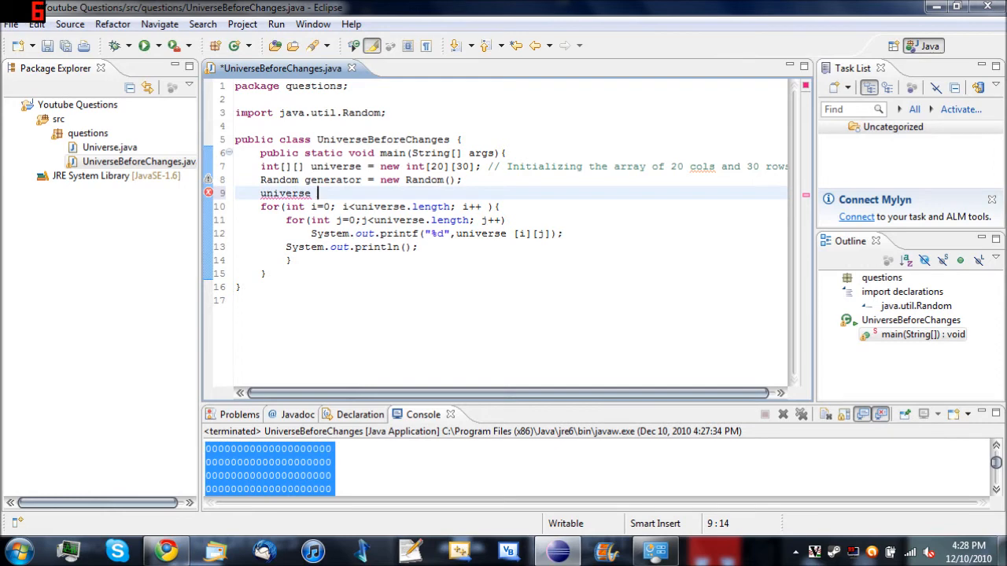
pyautogui.write('[')
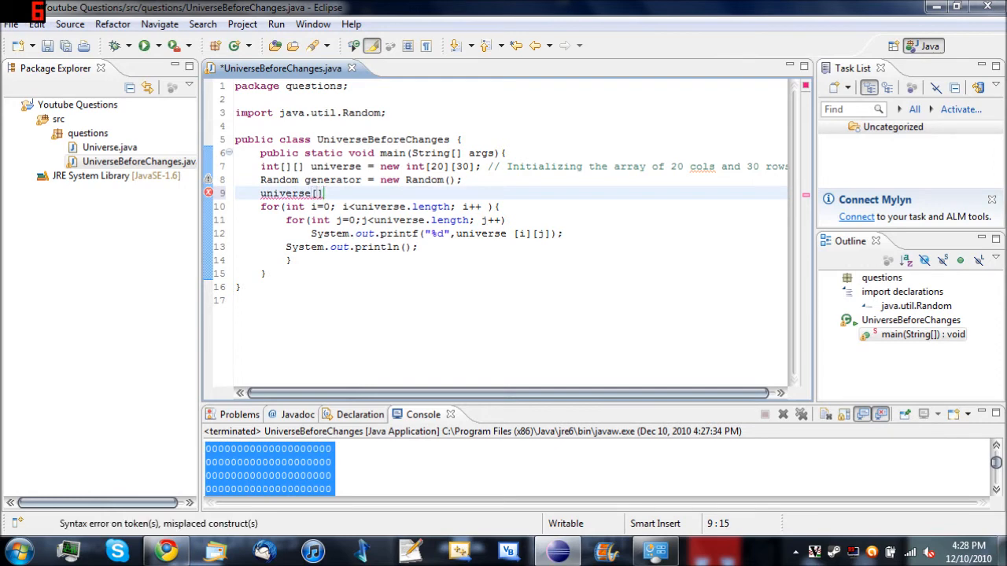
pyautogui.write('[]')
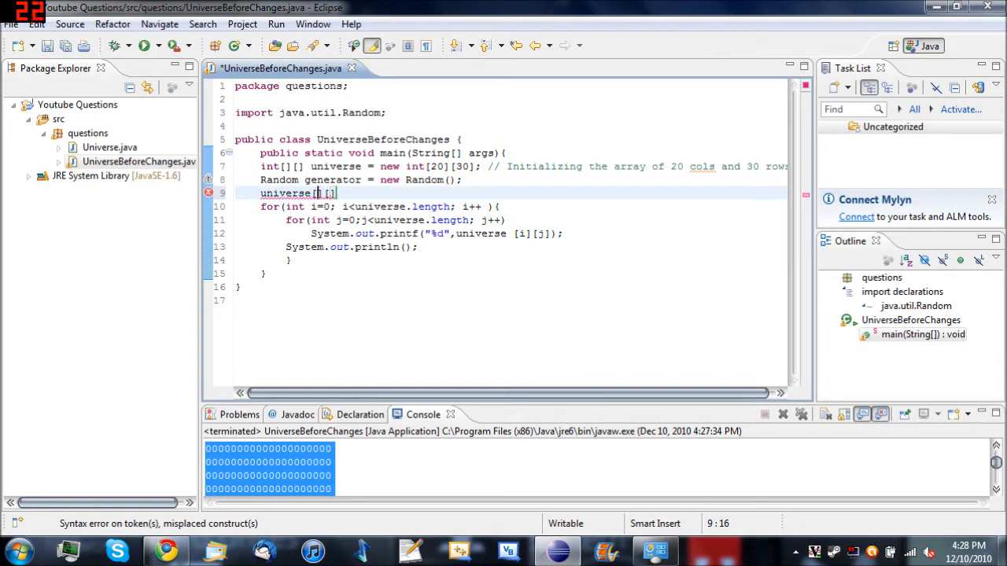
pyautogui.moveTo(507, 220); pyautogui.dragTo(563, 233)
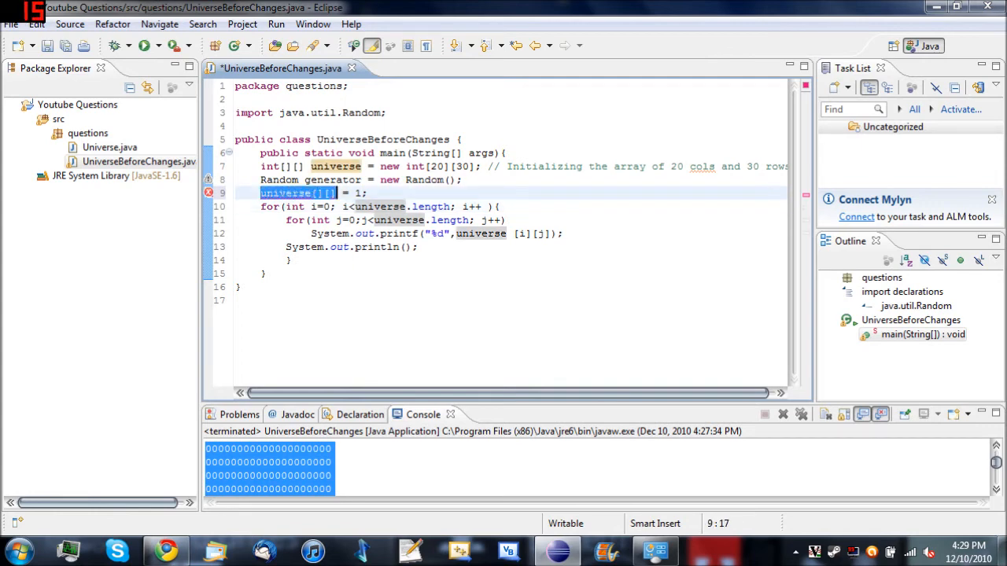
# Fill the indices with generator.nextInt(20) + 1 and generator.nextInt(30) + 1, assigning the cell 1.
pyautogui.click(315, 261)
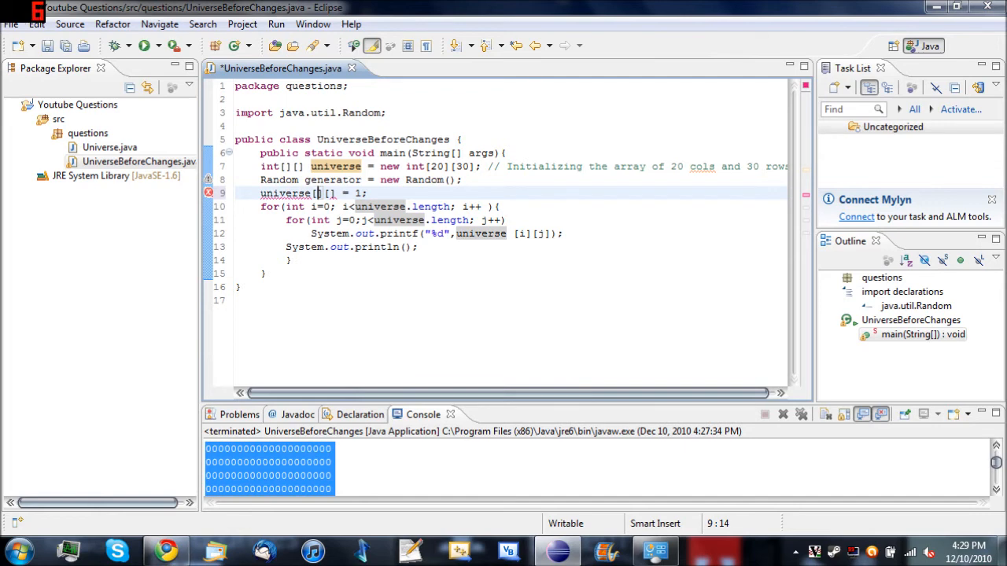
pyautogui.write('generat')
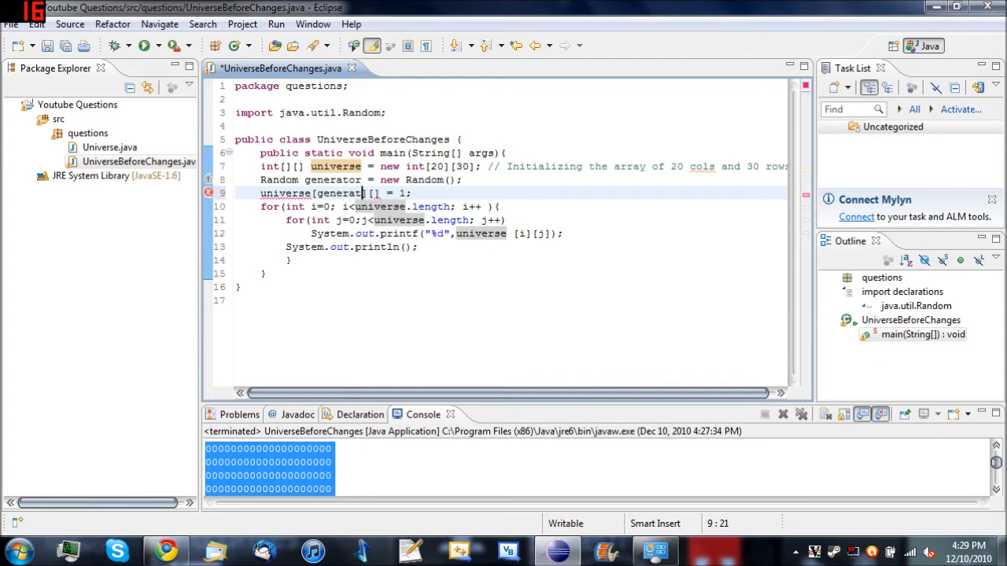
pyautogui.write('generator.nextInt(20) + 1')
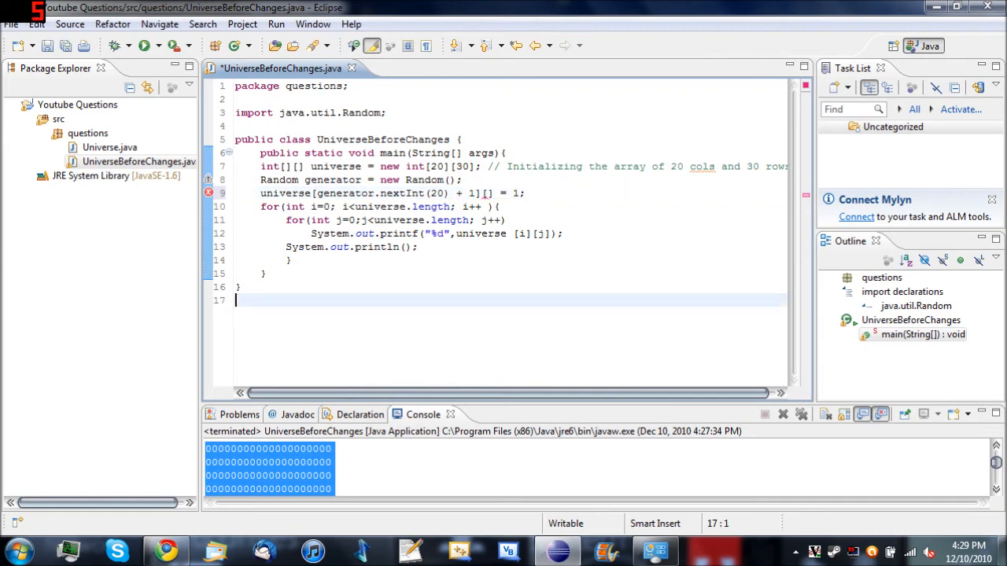
pyautogui.doubleClick(377, 192)
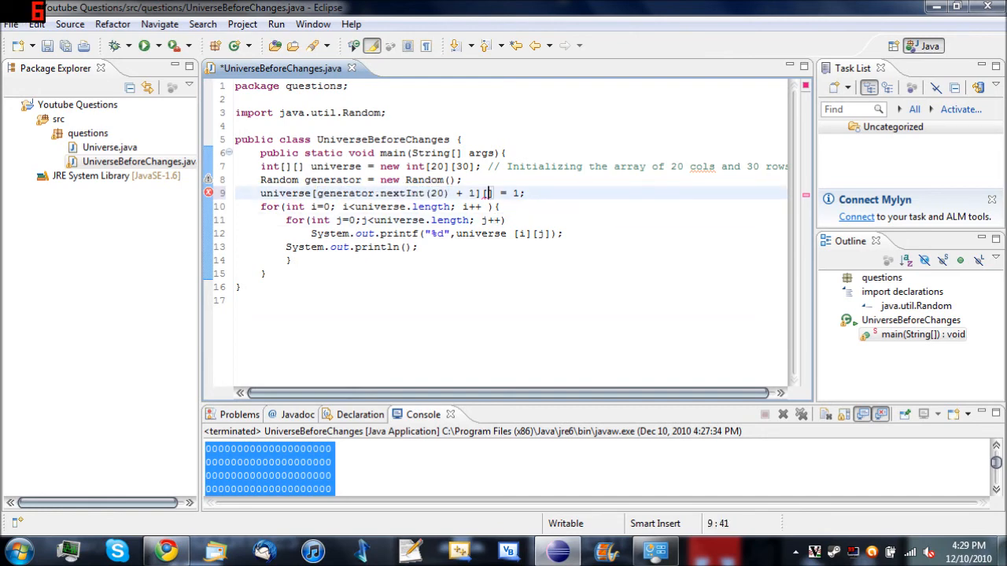
pyautogui.write('generator.nextInt(')
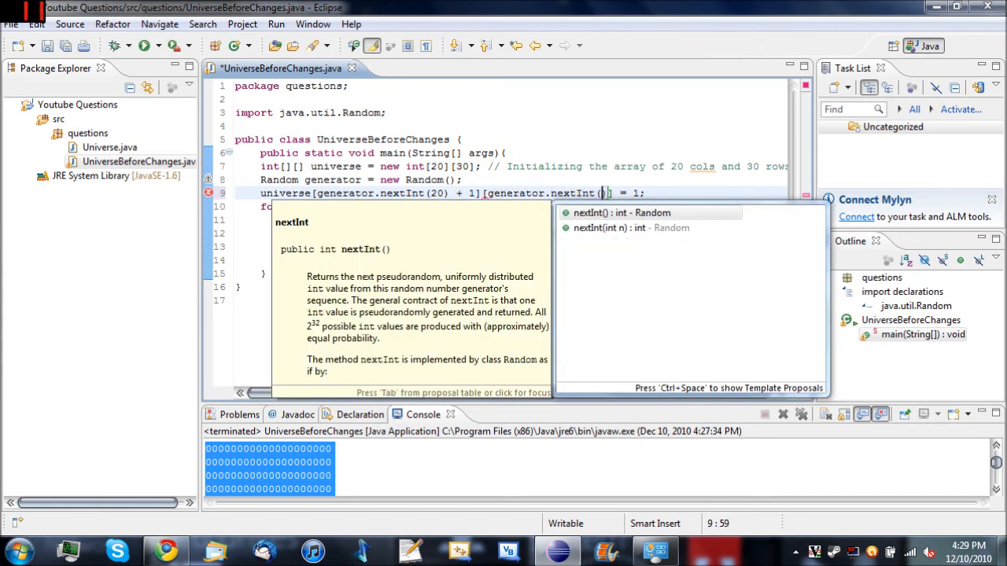
pyautogui.write('(30)')
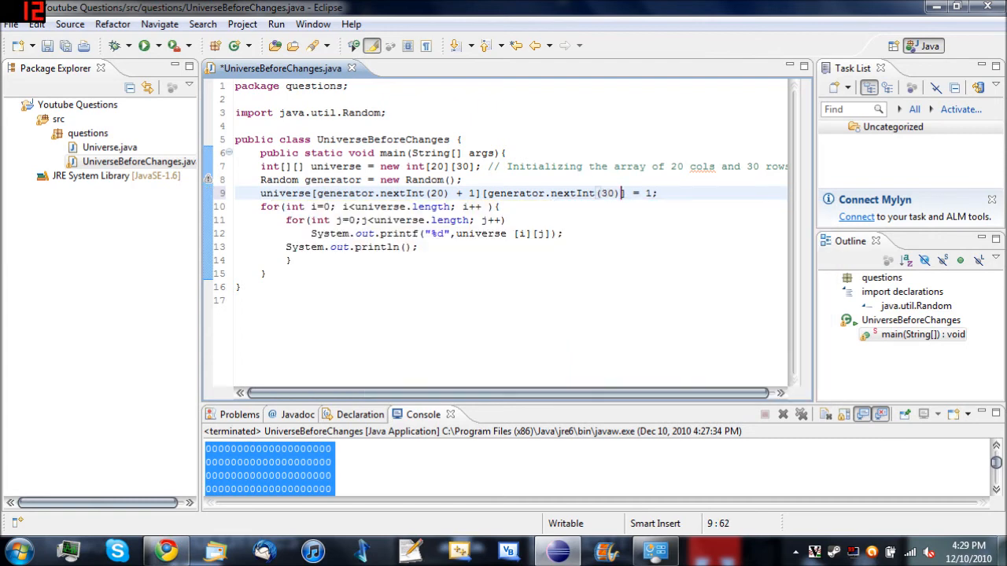
pyautogui.write('+ 1')
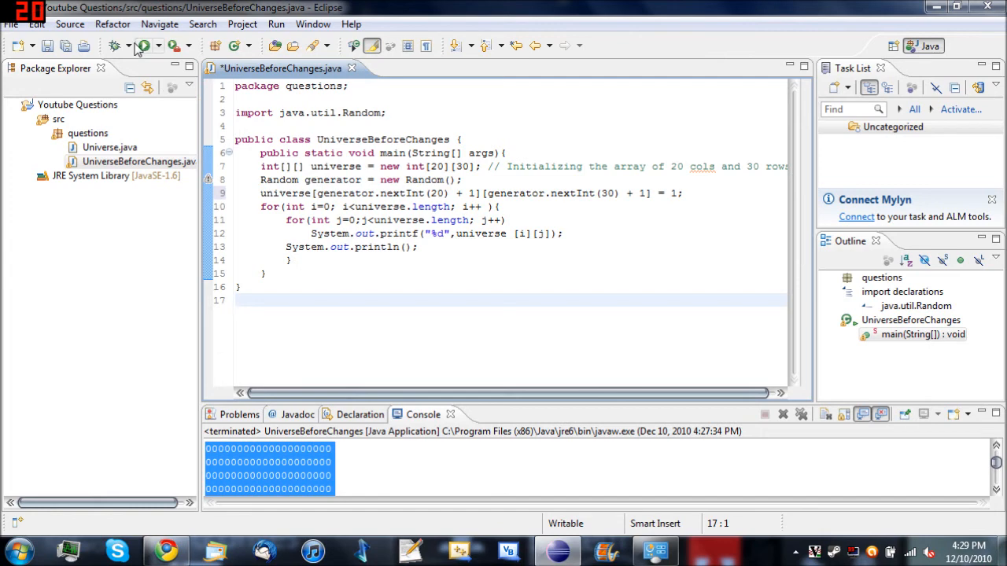
# Run the program, enlarge the Console and mark the single 1 in the zero grid.
pyautogui.click(144, 44)
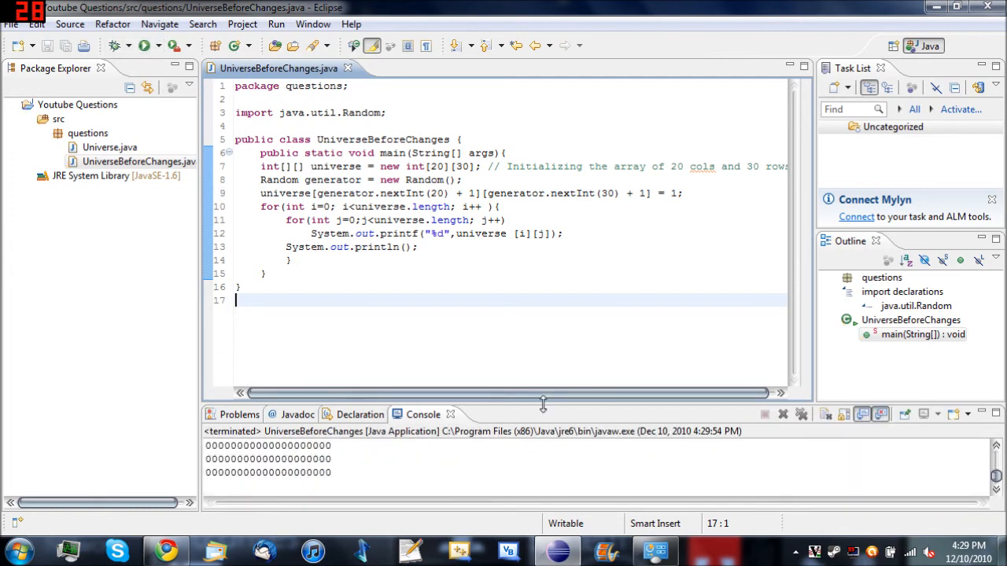
pyautogui.moveTo(542, 406); pyautogui.dragTo(582, 154)
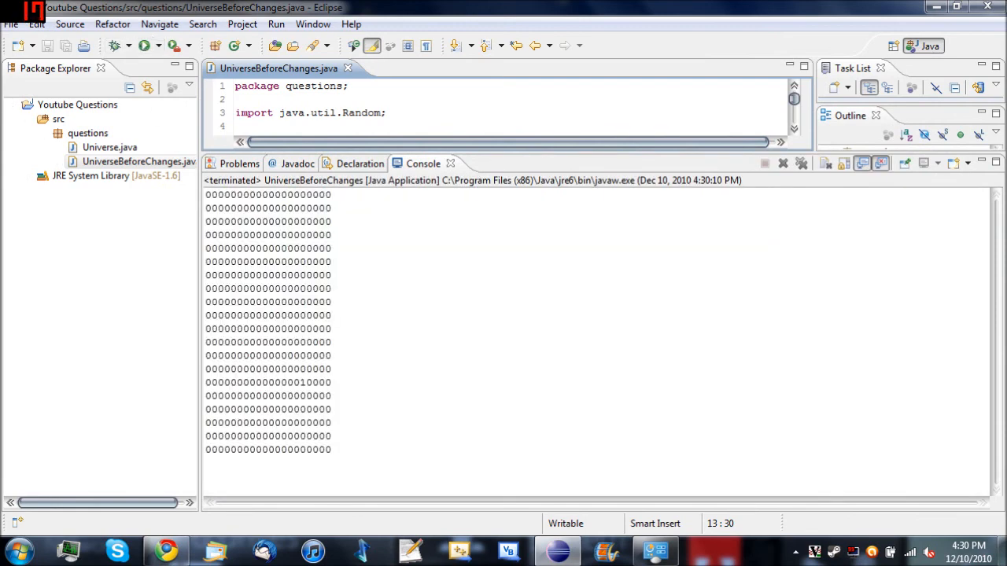
pyautogui.doubleClick(302, 382)
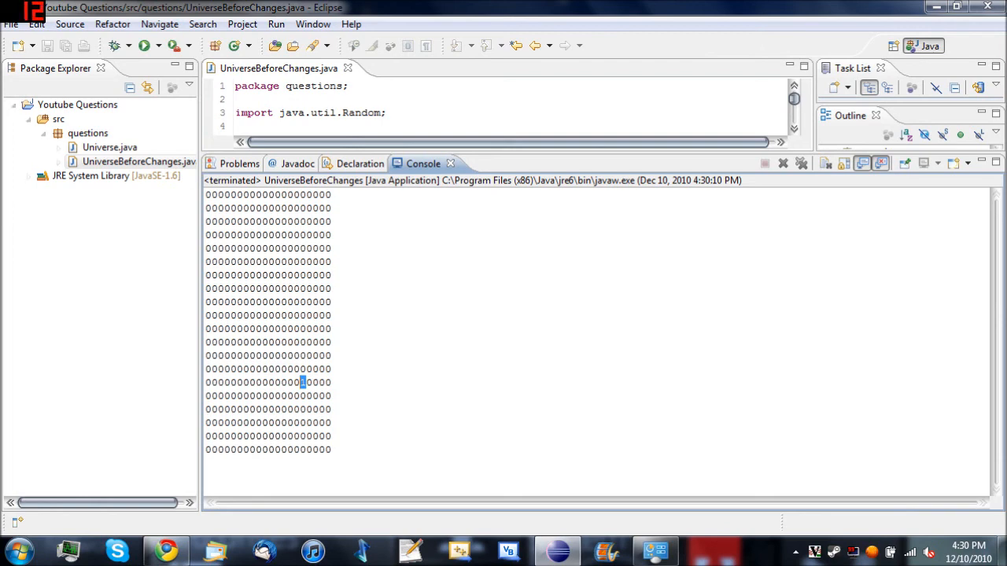
# Rerun three more times, confirming the 1 lands in a different spot each run.
pyautogui.click(145, 44)
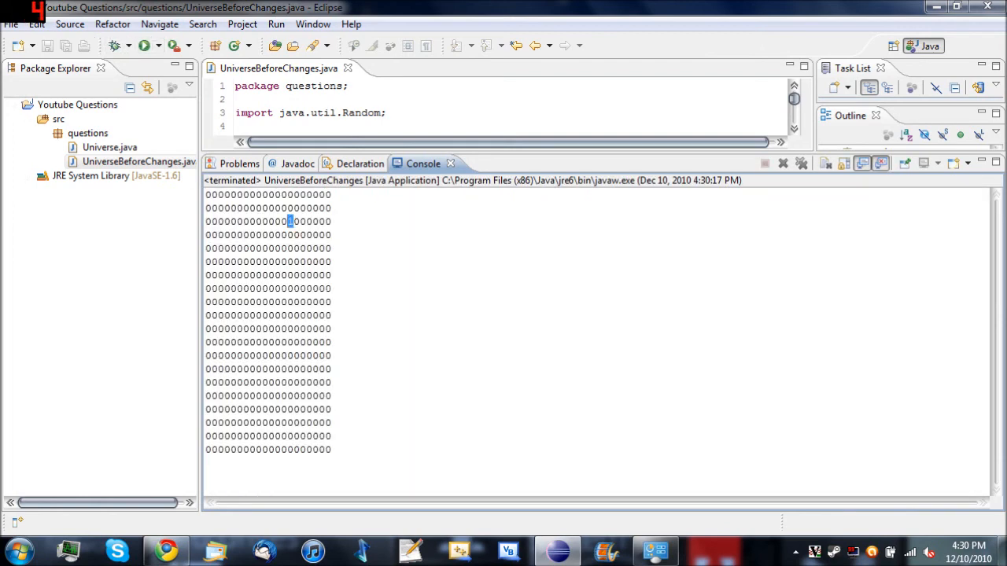
pyautogui.click(145, 44)
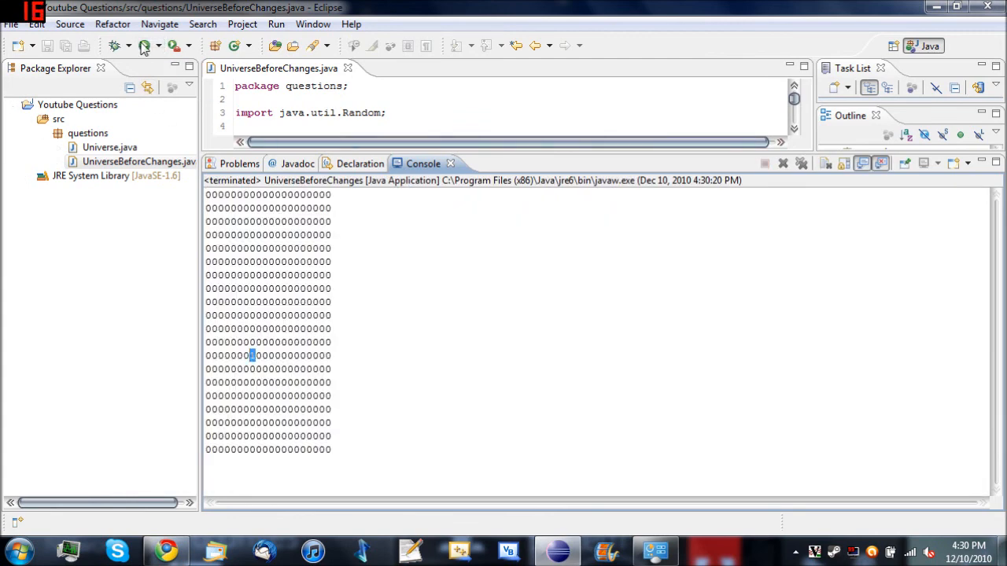
pyautogui.click(145, 44)
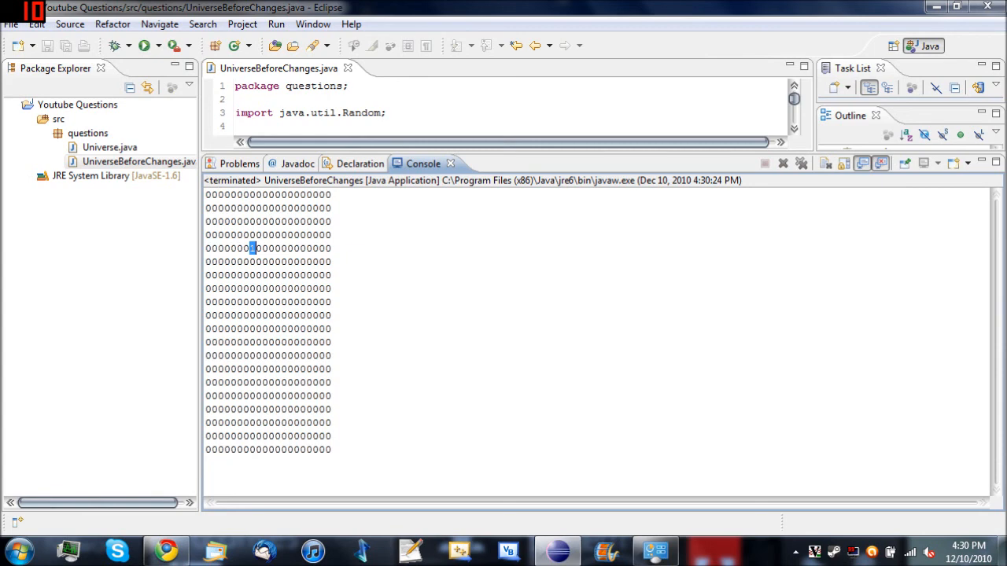